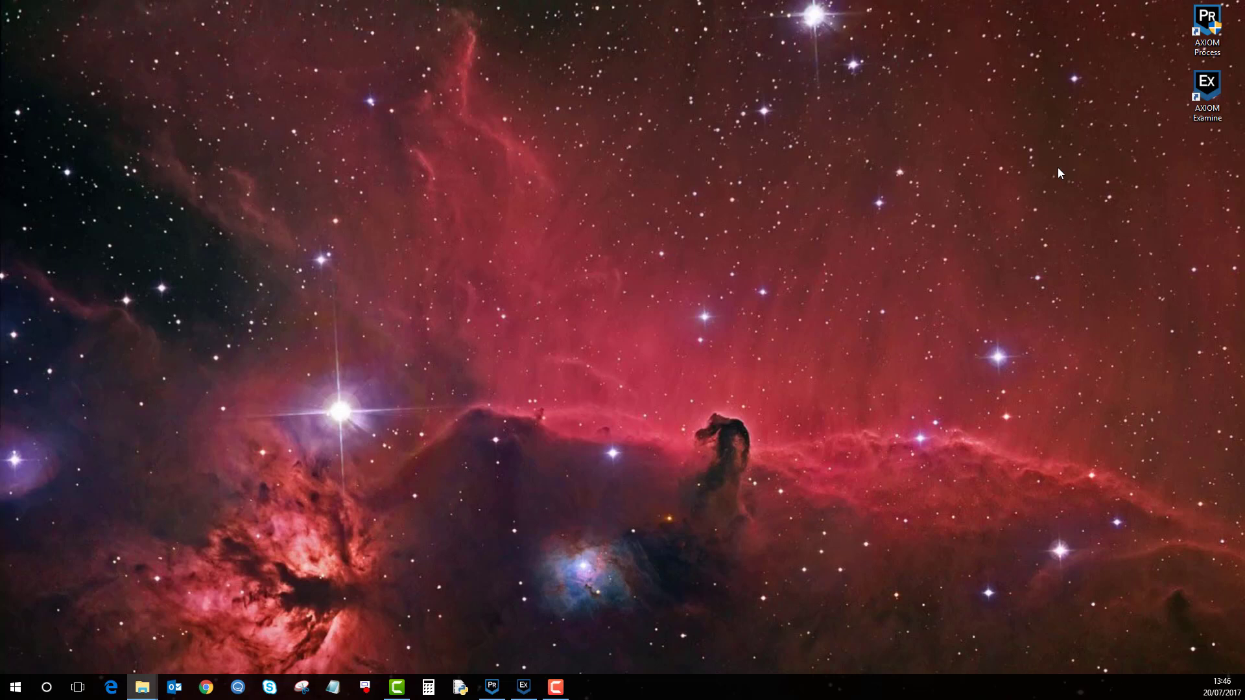
{"action": "mouse_move", "coordinate": [1043, 199]}
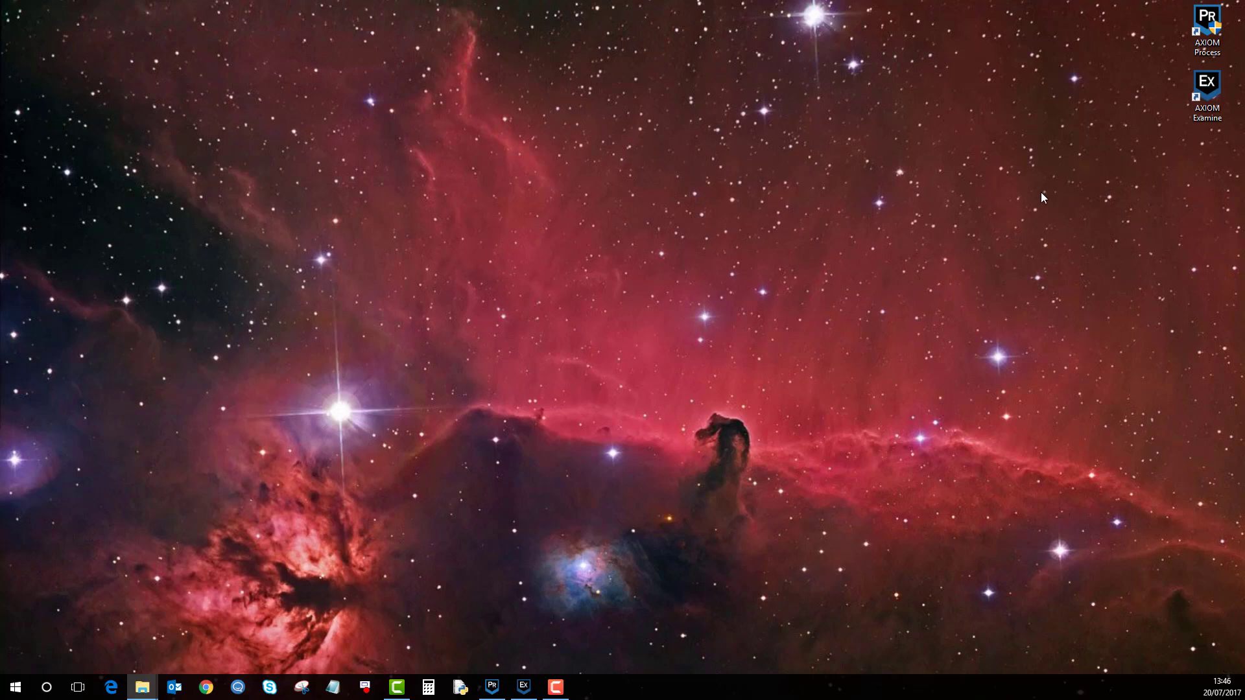
{"action": "mouse_move", "coordinate": [699, 367]}
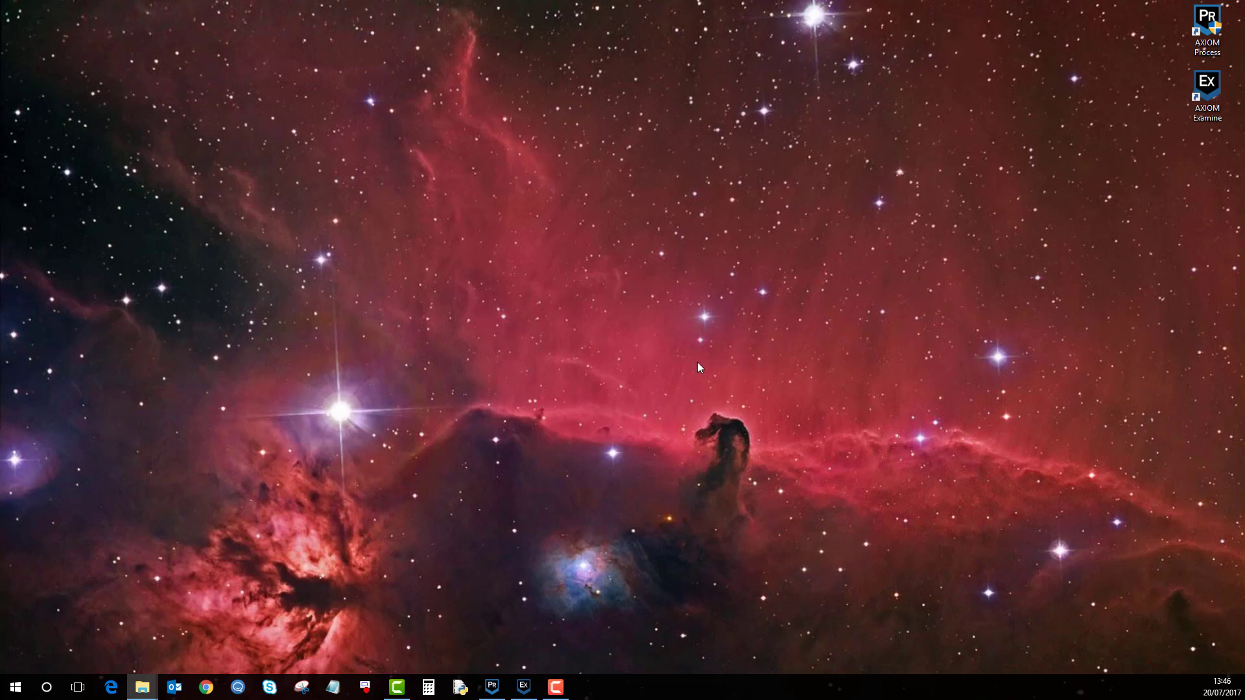
{"action": "mouse_move", "coordinate": [524, 599]}
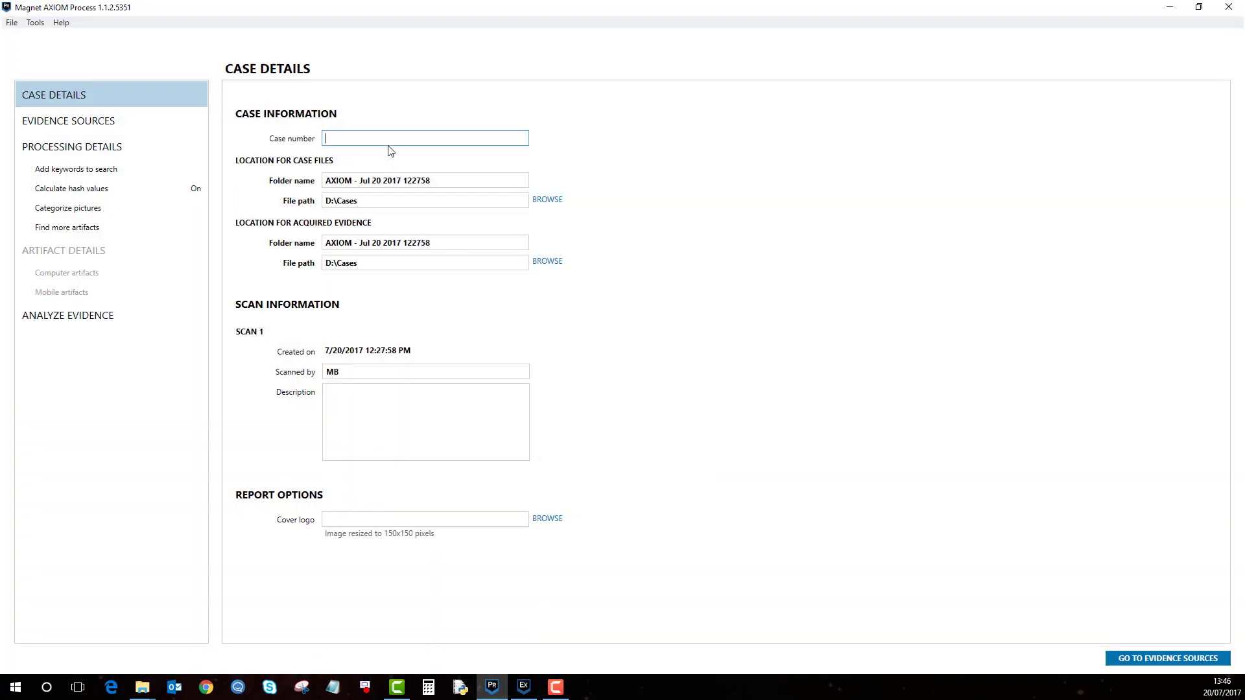
- Enter Android as the case number on the Case Details page
{"action": "type", "text": "A"}
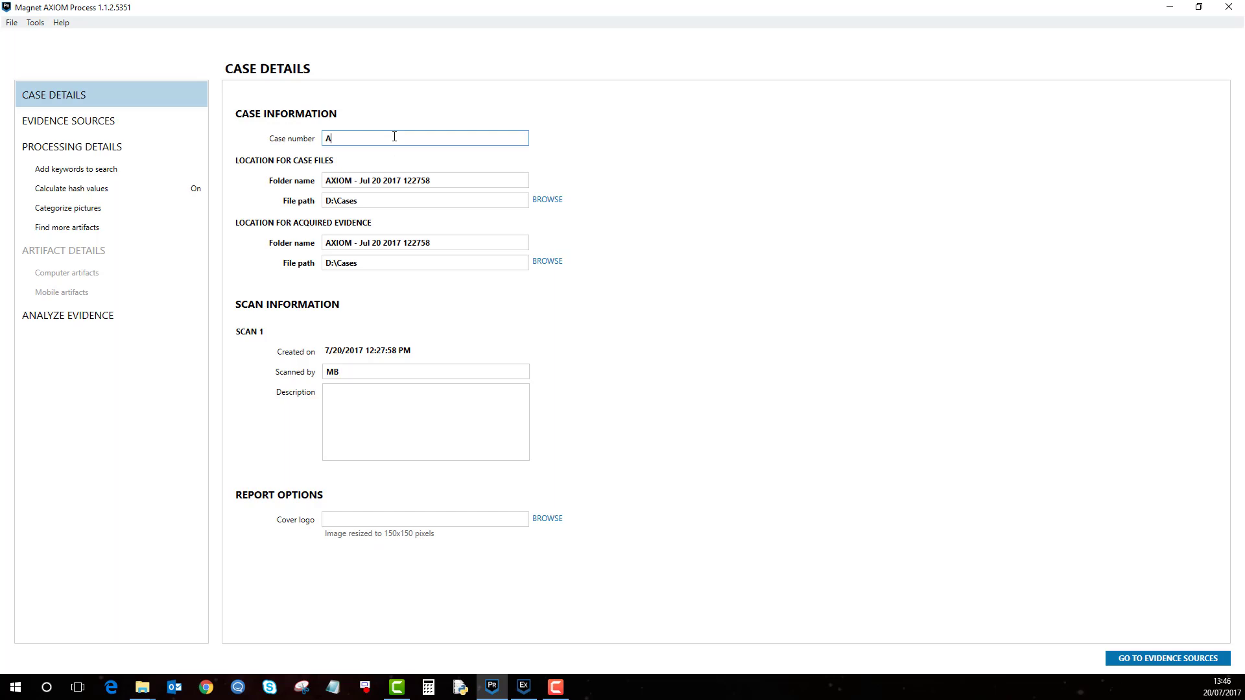
{"action": "type", "text": "ndroid"}
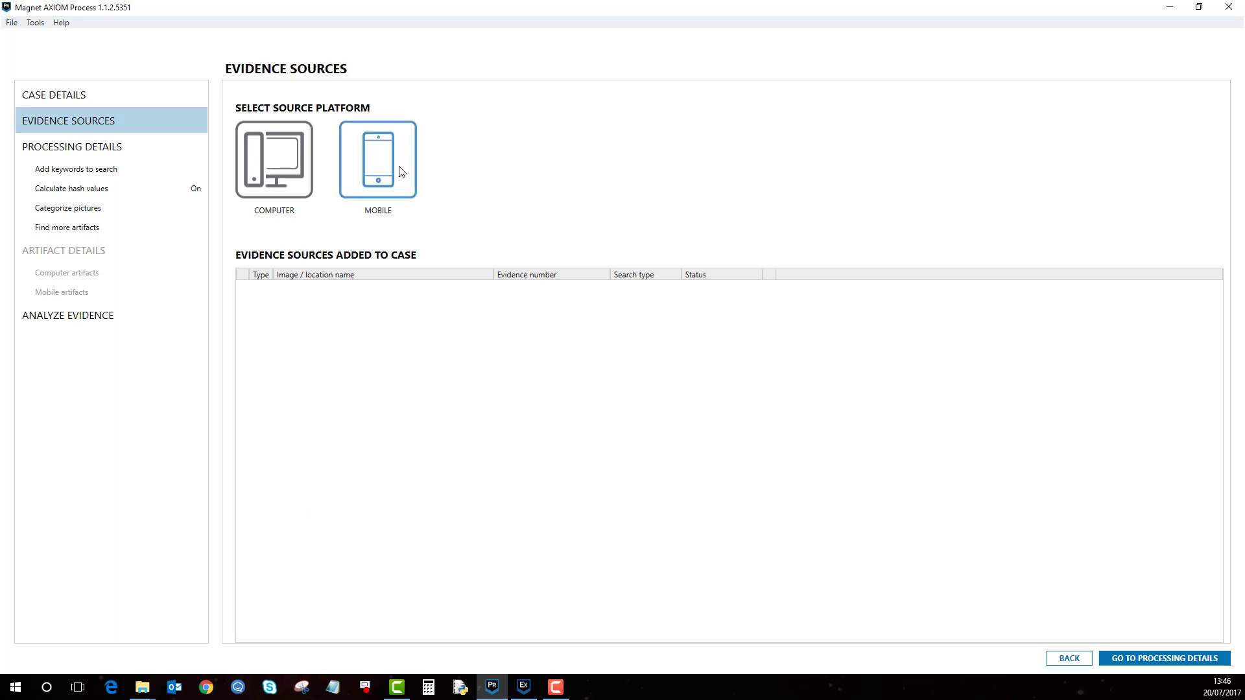
{"action": "mouse_move", "coordinate": [389, 167]}
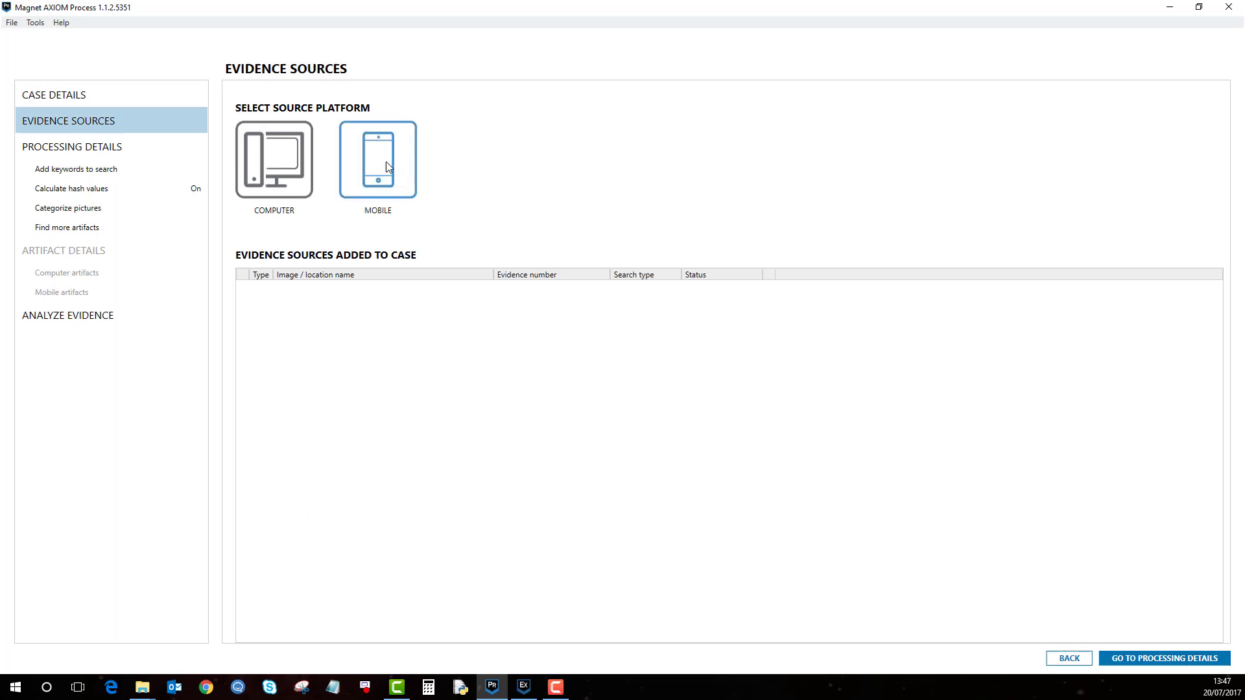
- Add a mobile Android evidence source and choose to acquire evidence from the device
{"action": "left_click", "coordinate": [377, 158]}
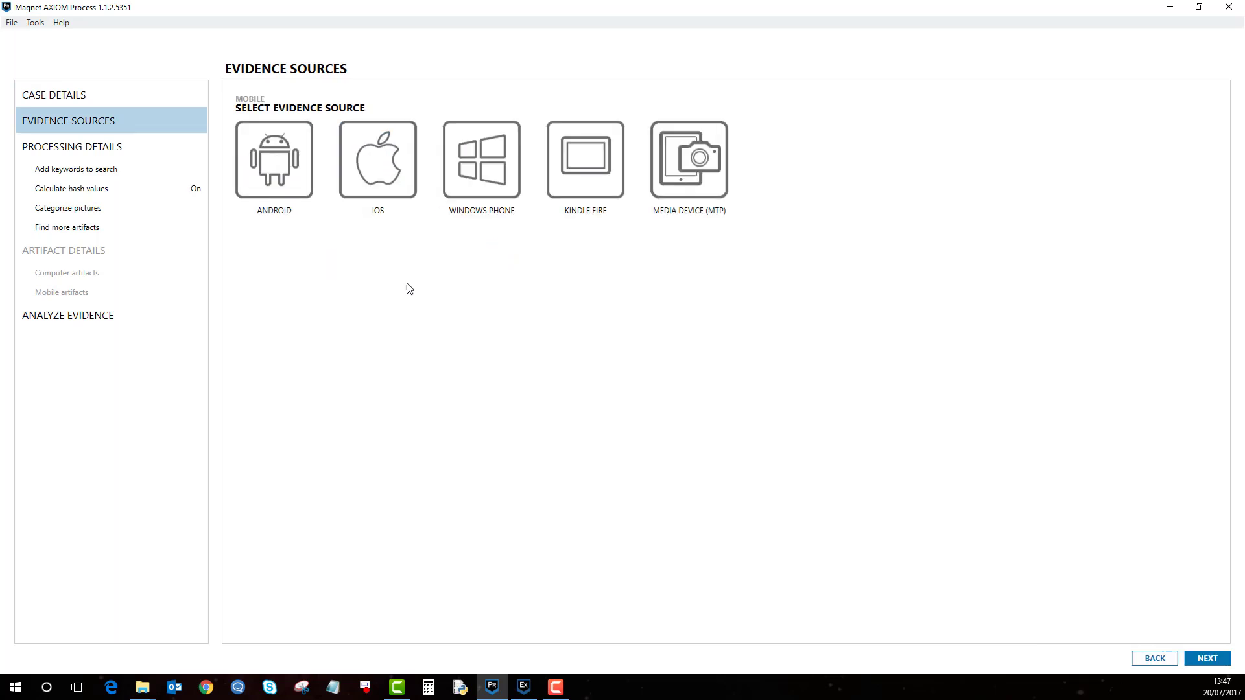
{"action": "left_click", "coordinate": [274, 159]}
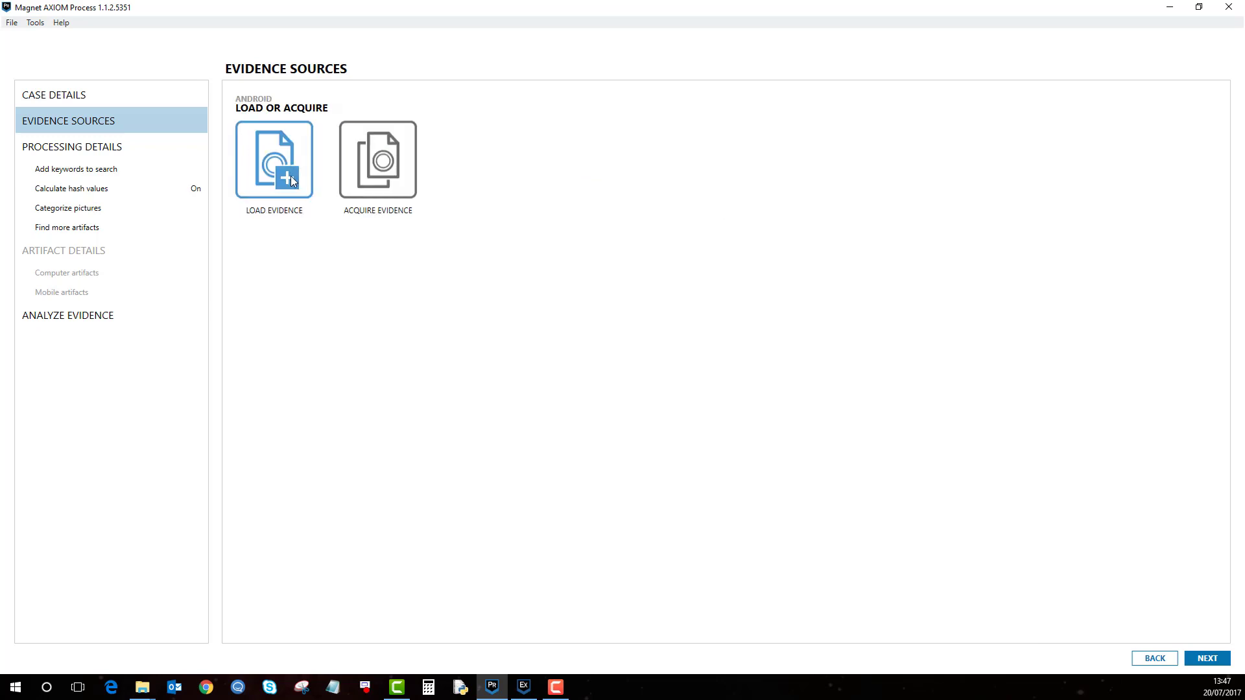
{"action": "mouse_move", "coordinate": [291, 165]}
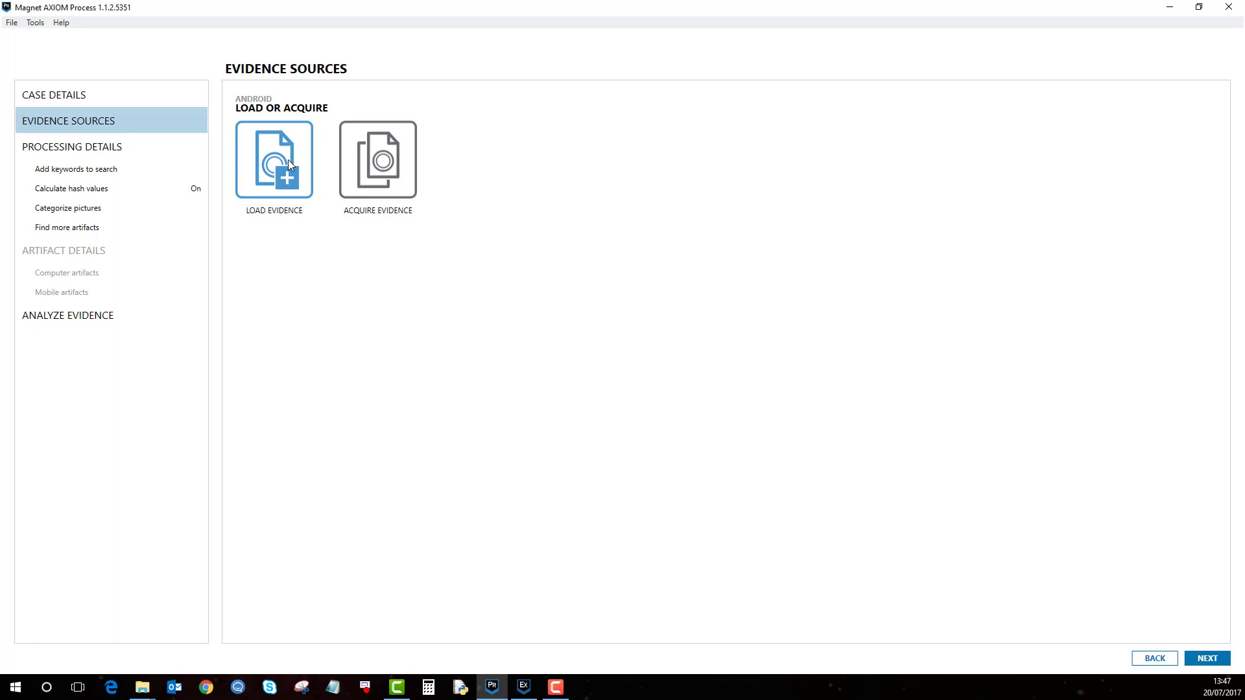
{"action": "mouse_move", "coordinate": [347, 241]}
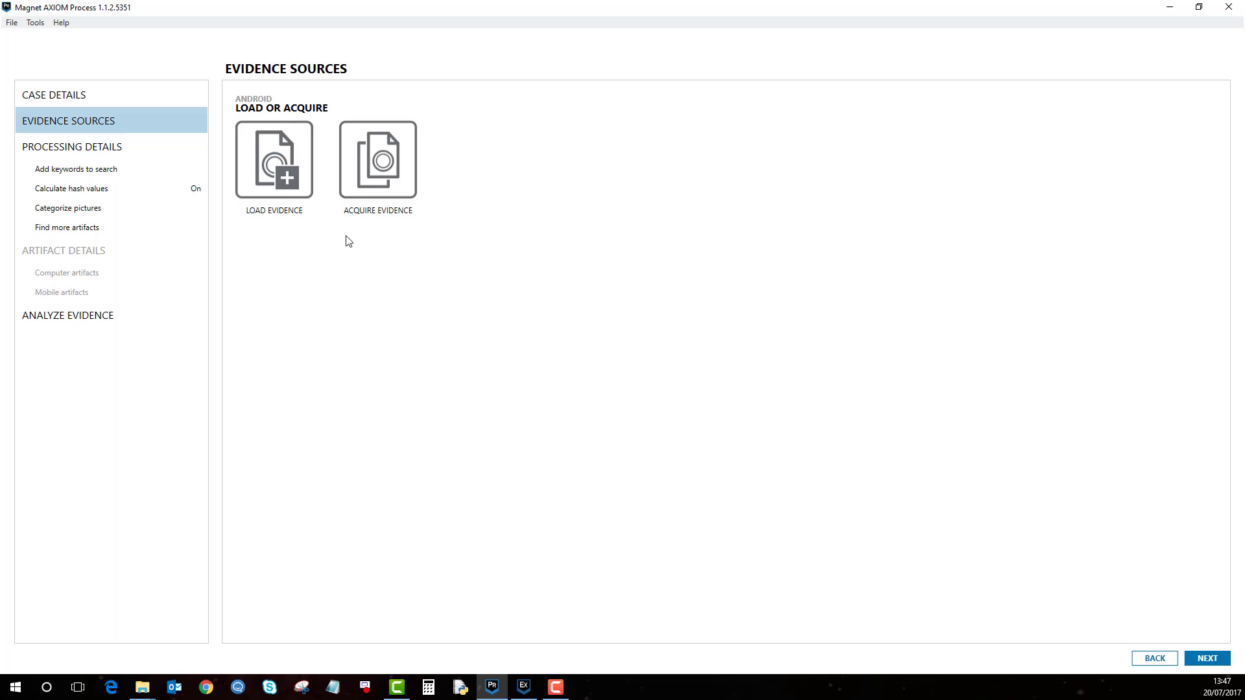
{"action": "mouse_move", "coordinate": [388, 178]}
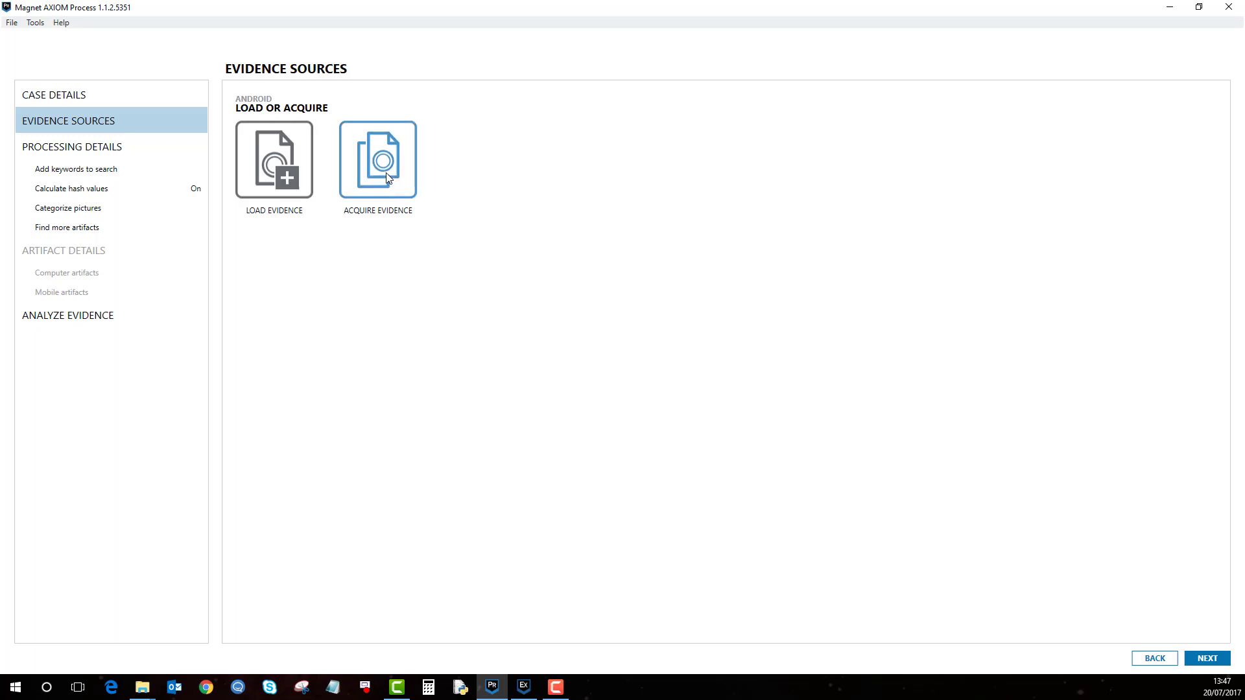
{"action": "left_click", "coordinate": [377, 158]}
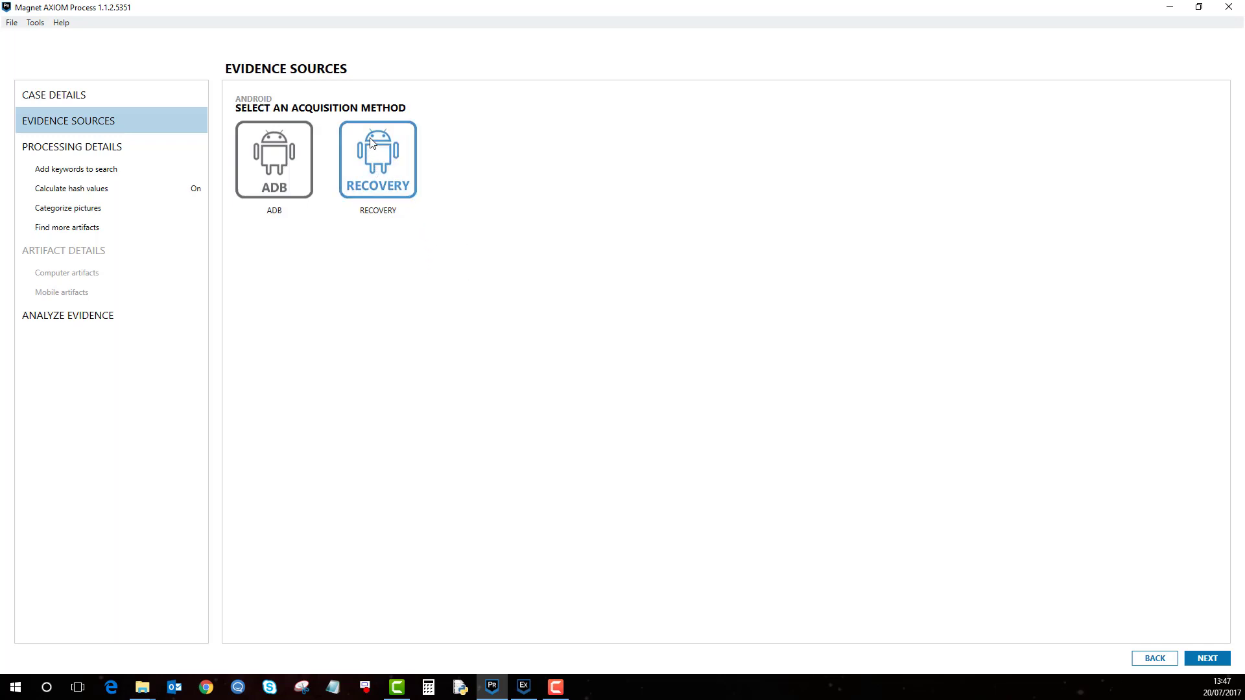
{"action": "mouse_move", "coordinate": [371, 184]}
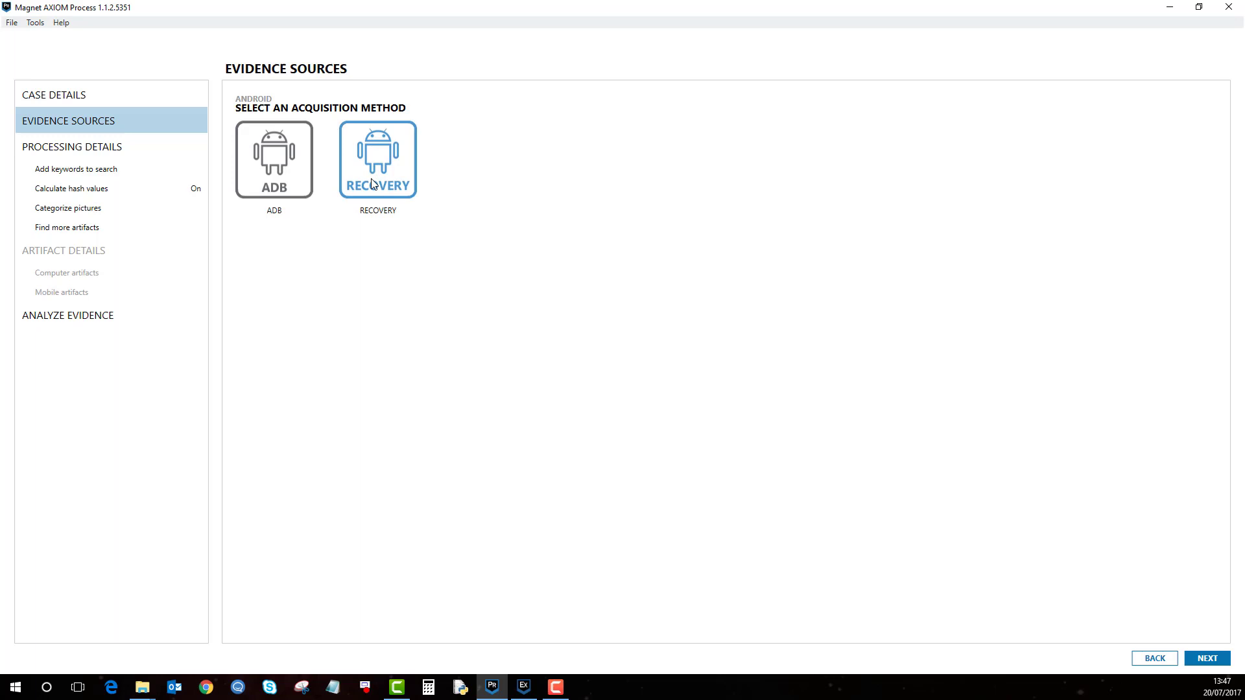
- Settle on ADB as the acquisition method after trying Recovery, and continue to device selection
{"action": "left_click", "coordinate": [274, 158]}
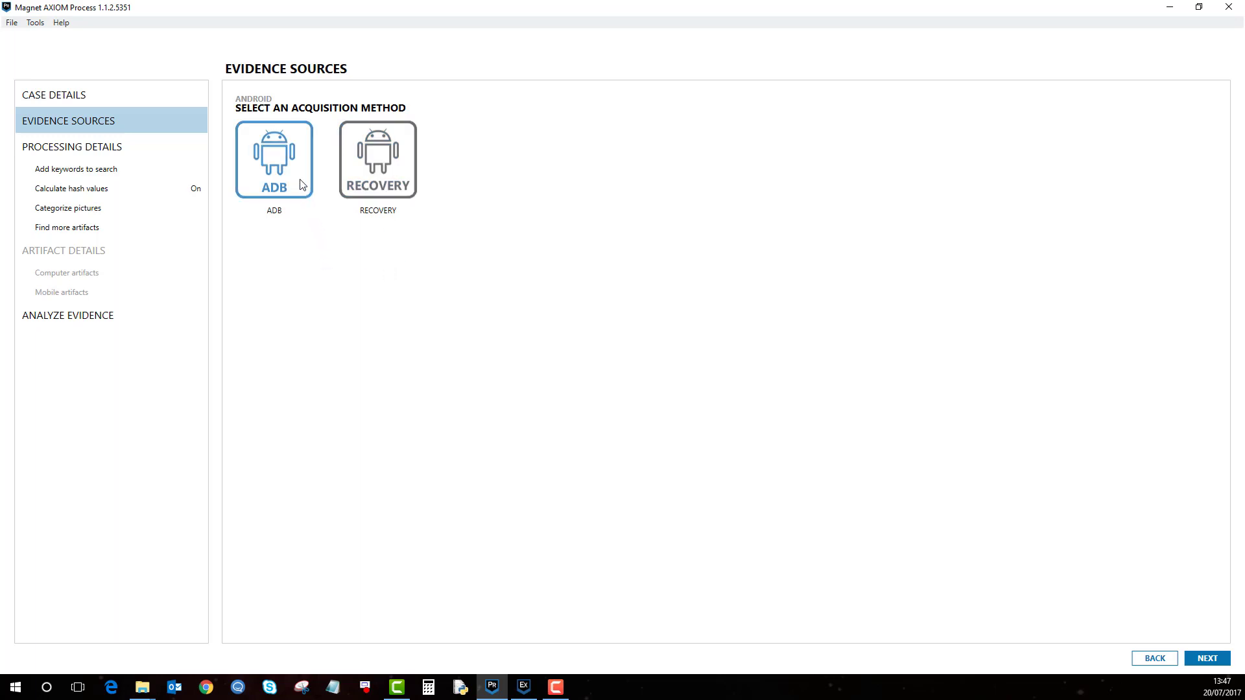
{"action": "mouse_move", "coordinate": [302, 188]}
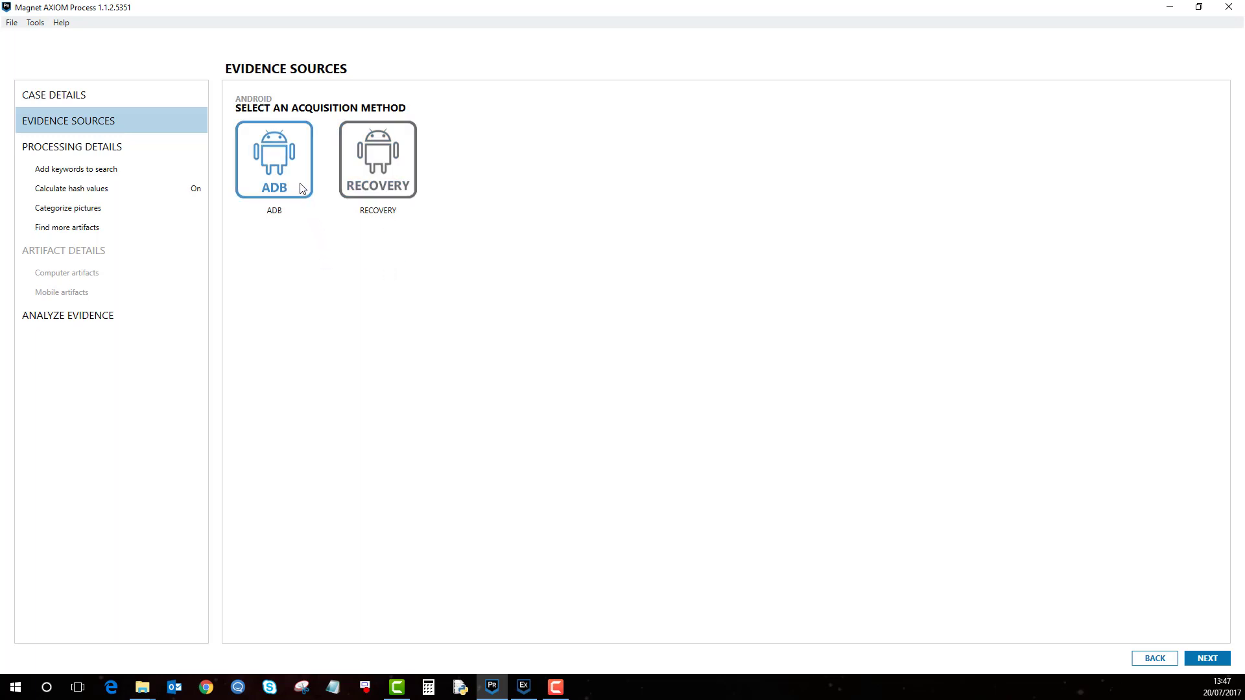
{"action": "left_click", "coordinate": [378, 158]}
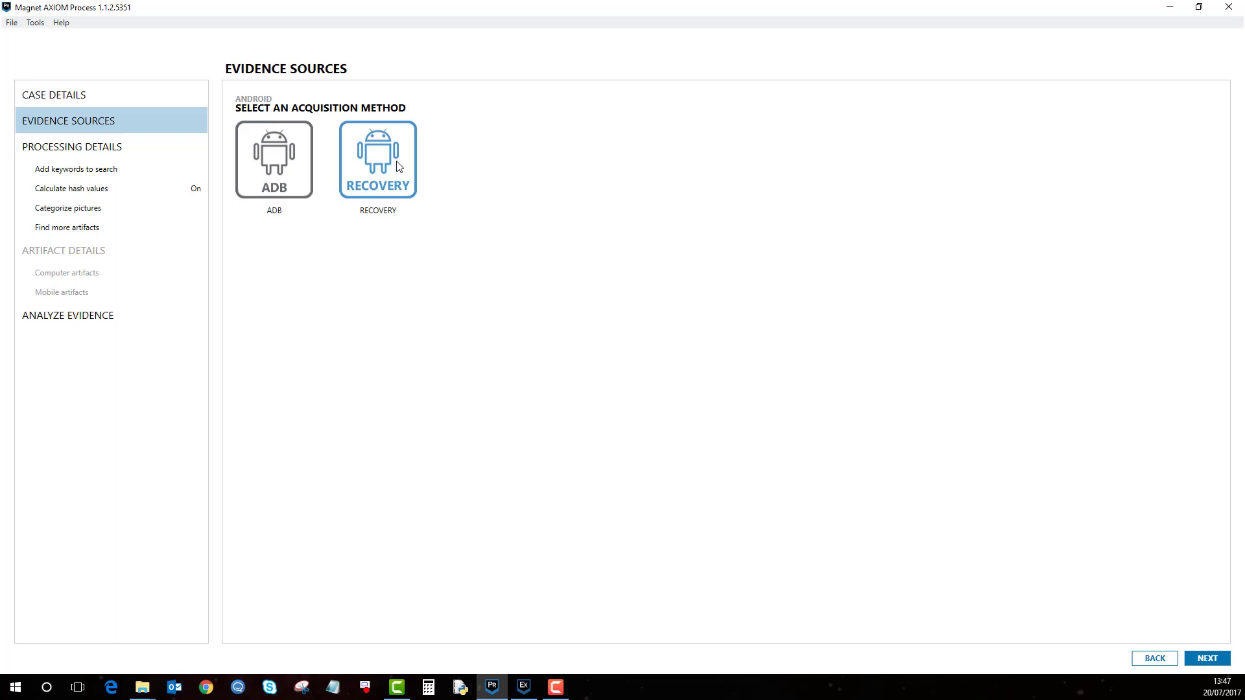
{"action": "mouse_move", "coordinate": [333, 214]}
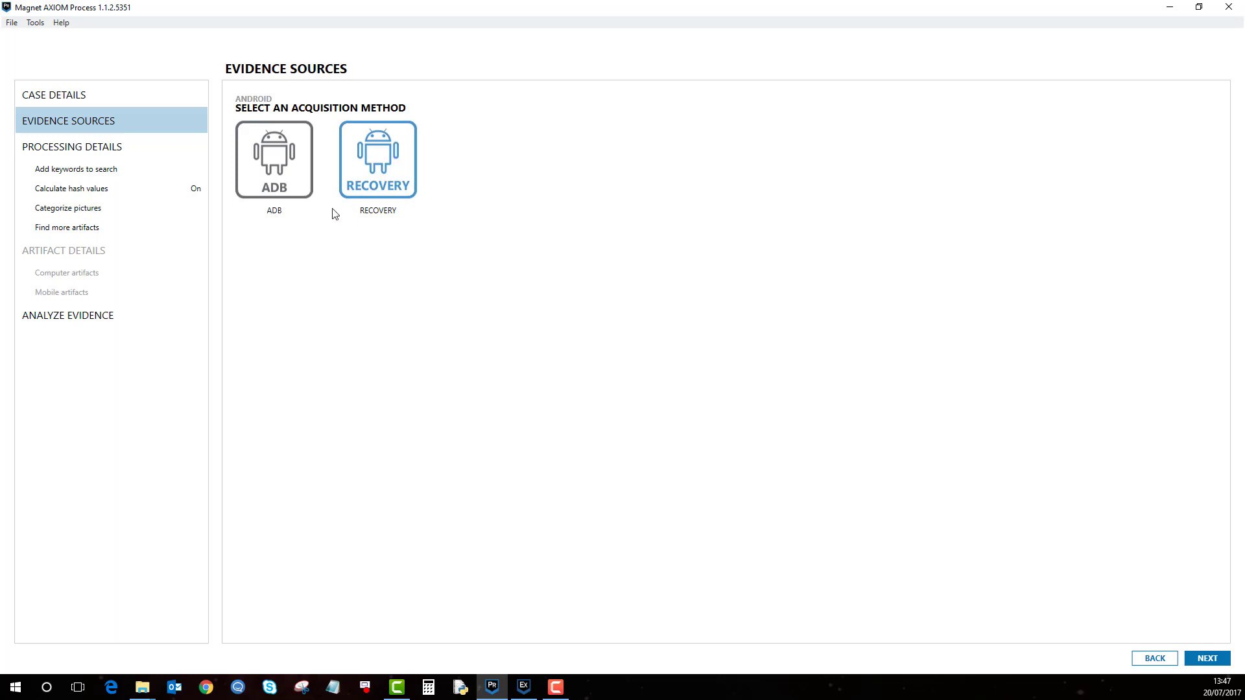
{"action": "left_click", "coordinate": [274, 158]}
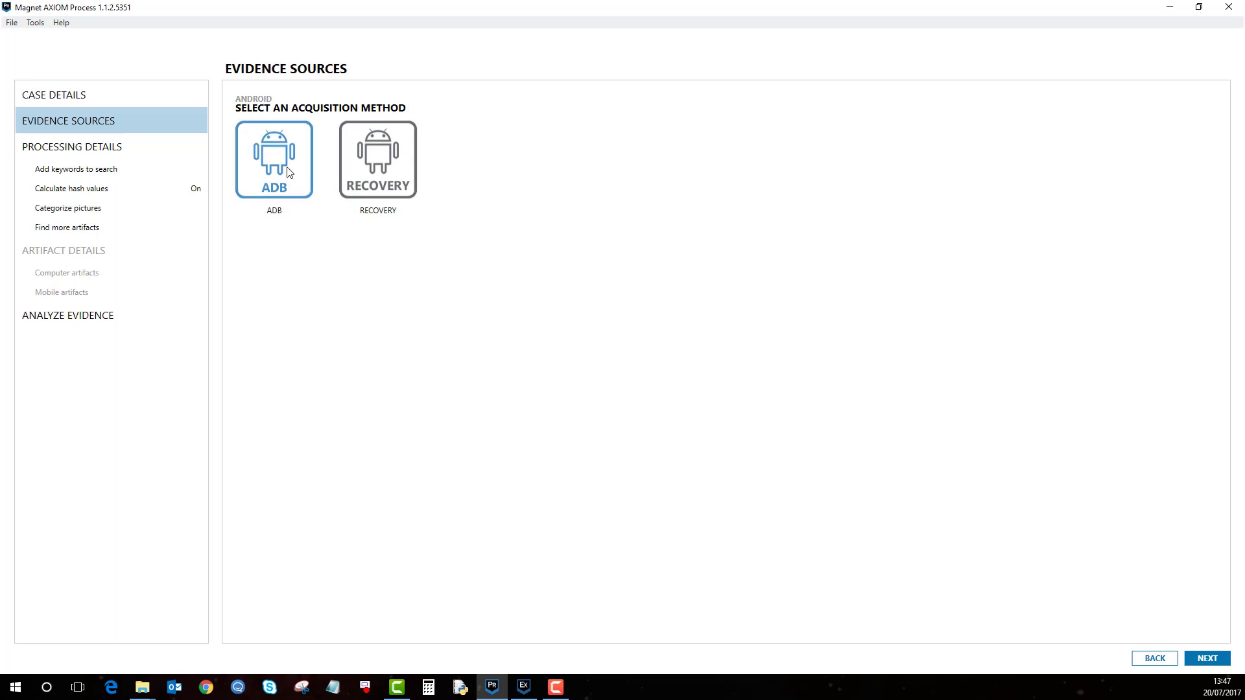
{"action": "left_click", "coordinate": [274, 158]}
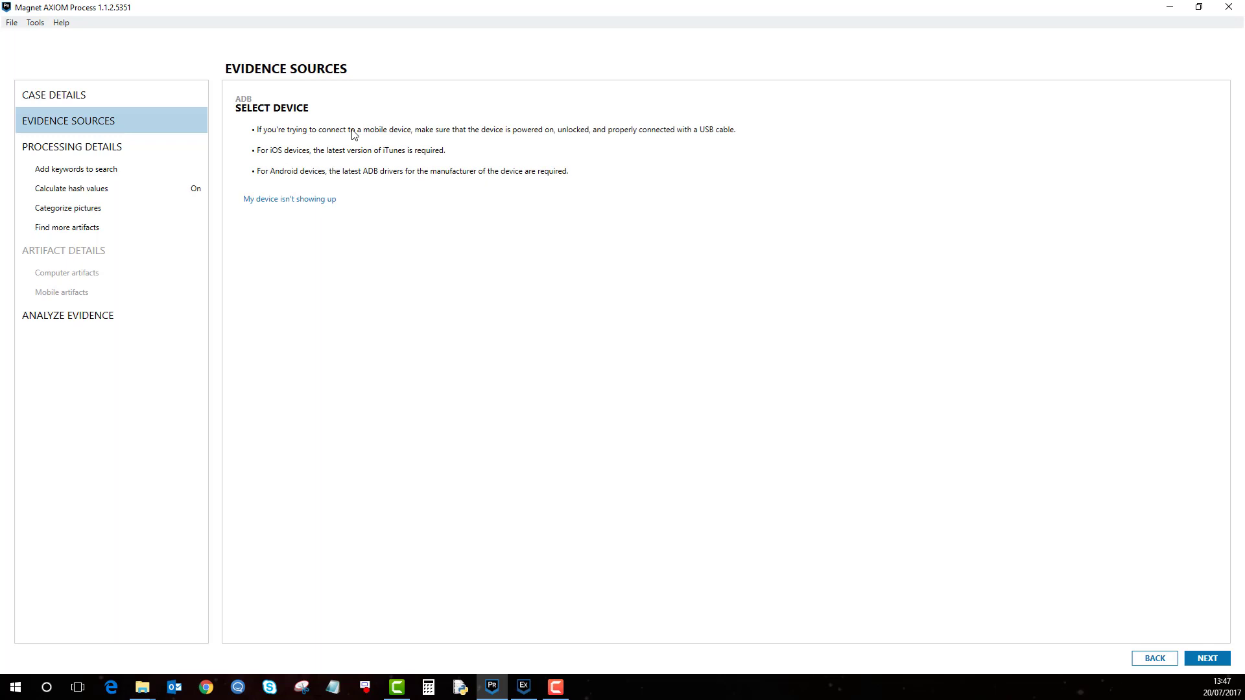
{"action": "mouse_move", "coordinate": [627, 228]}
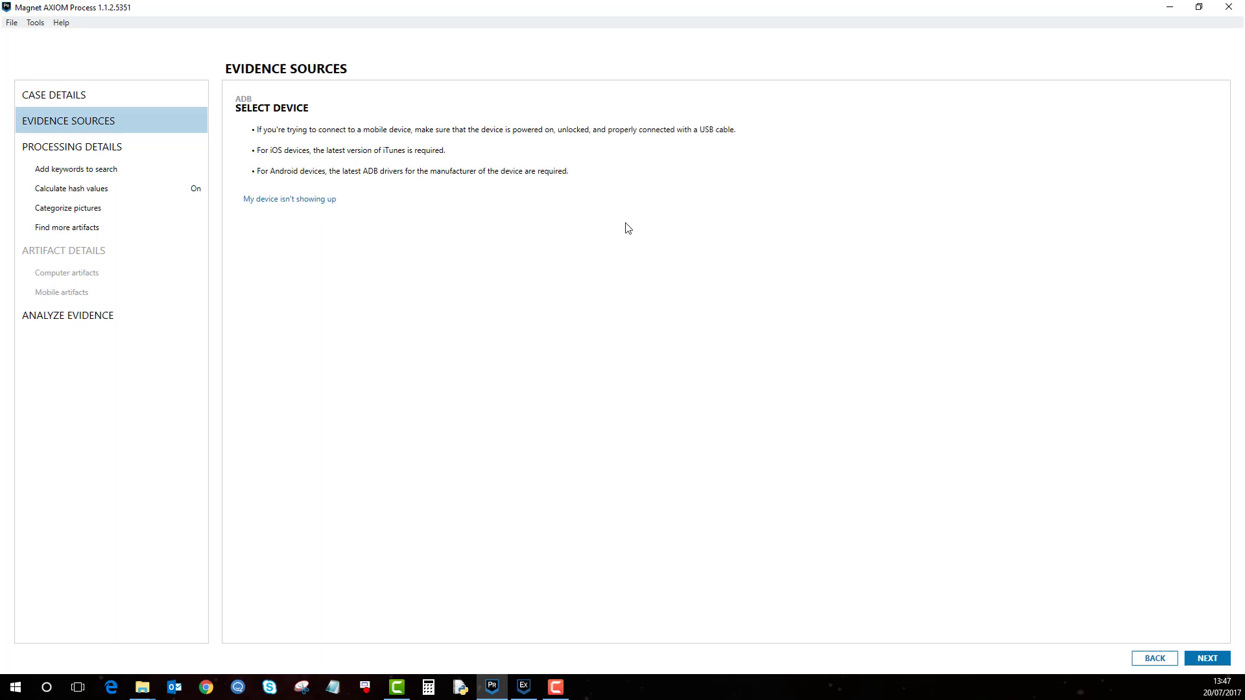
{"action": "mouse_move", "coordinate": [797, 350]}
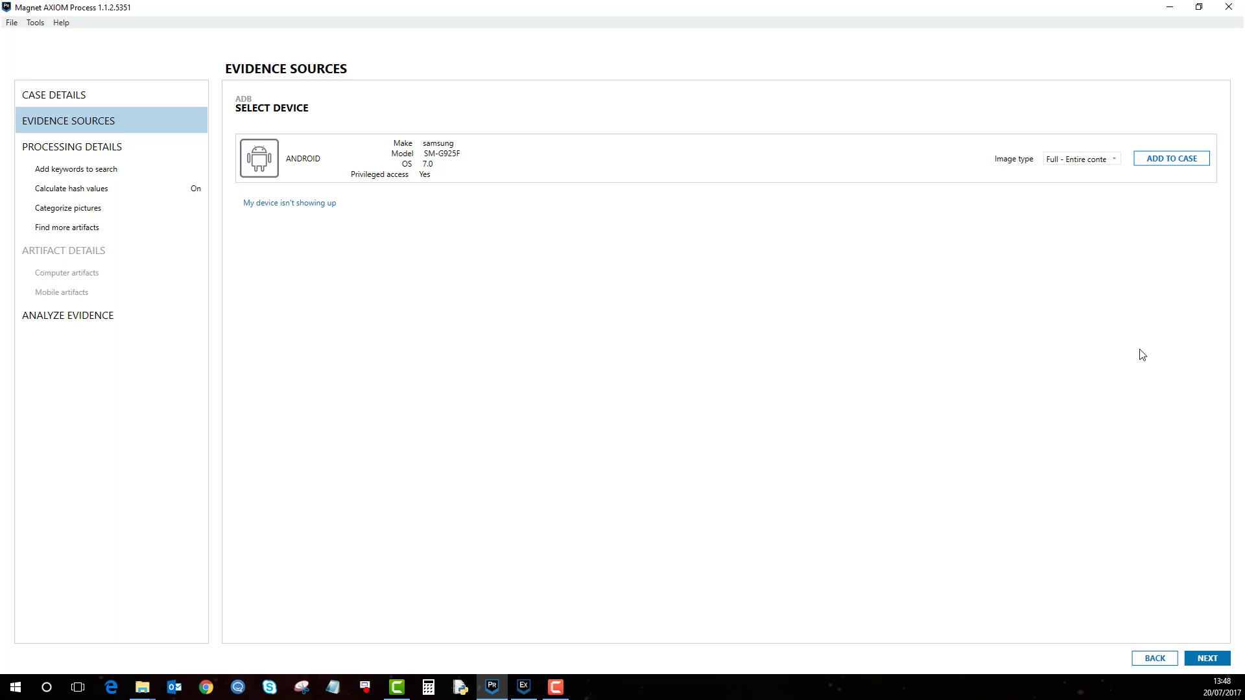
{"action": "mouse_move", "coordinate": [762, 214]}
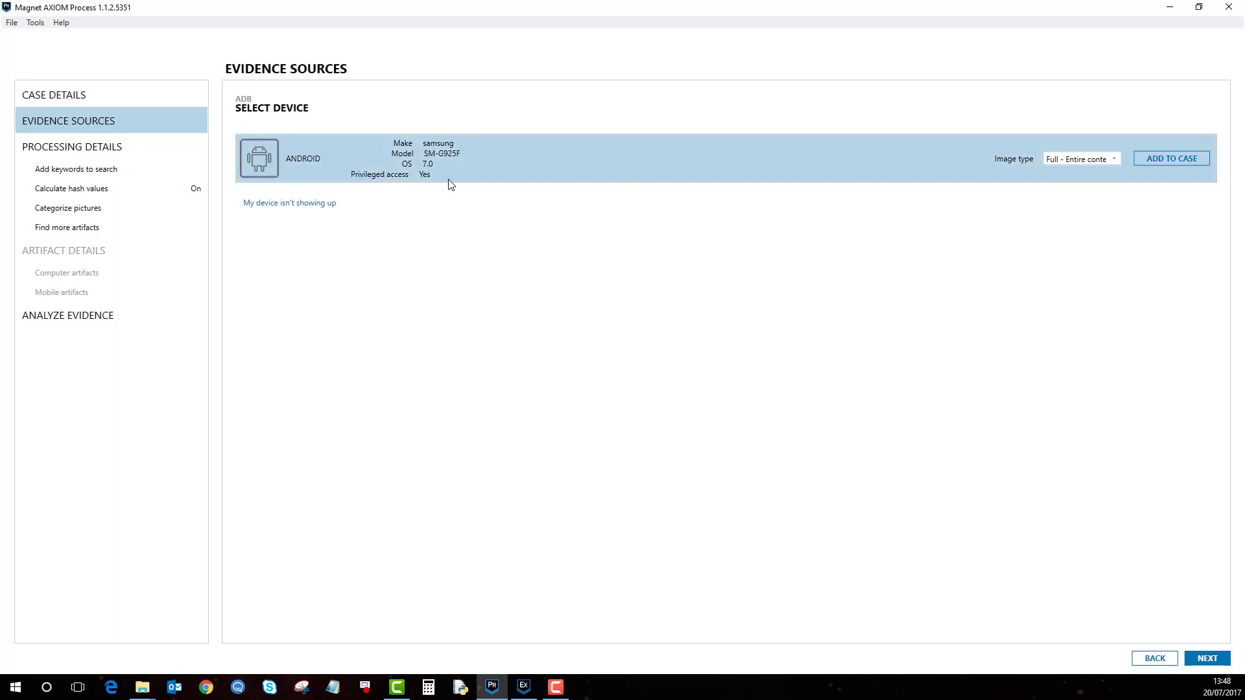
{"action": "mouse_move", "coordinate": [458, 178]}
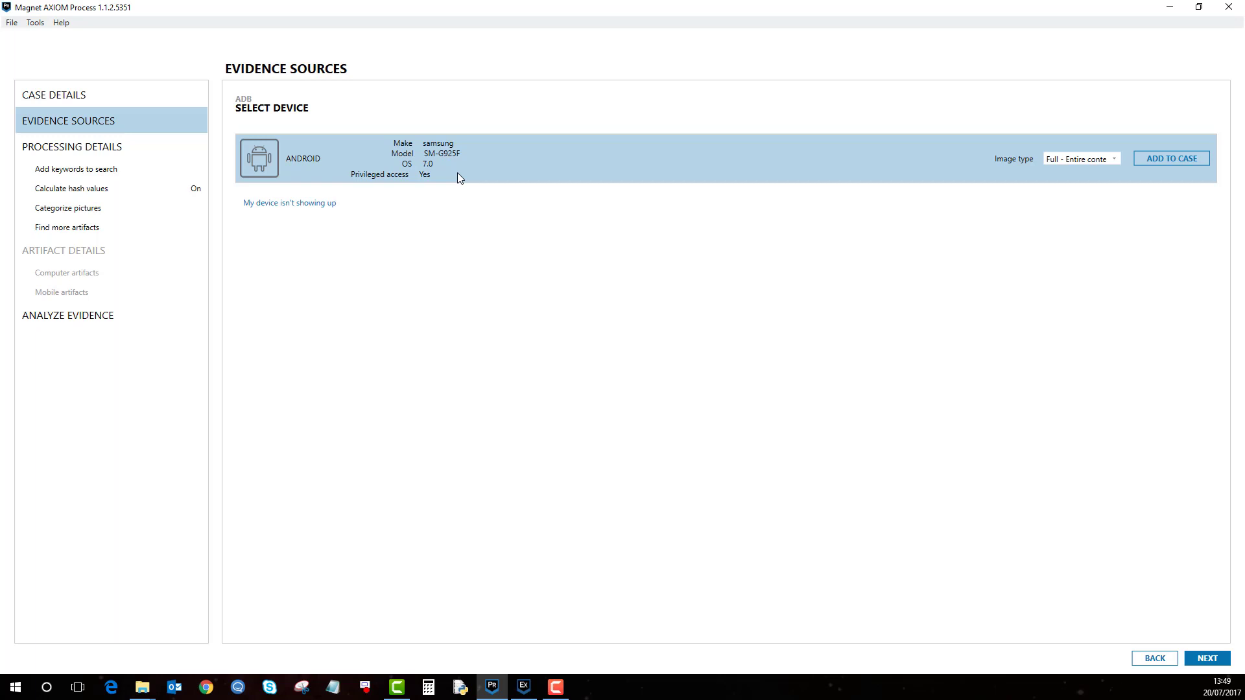
{"action": "mouse_move", "coordinate": [1125, 158]}
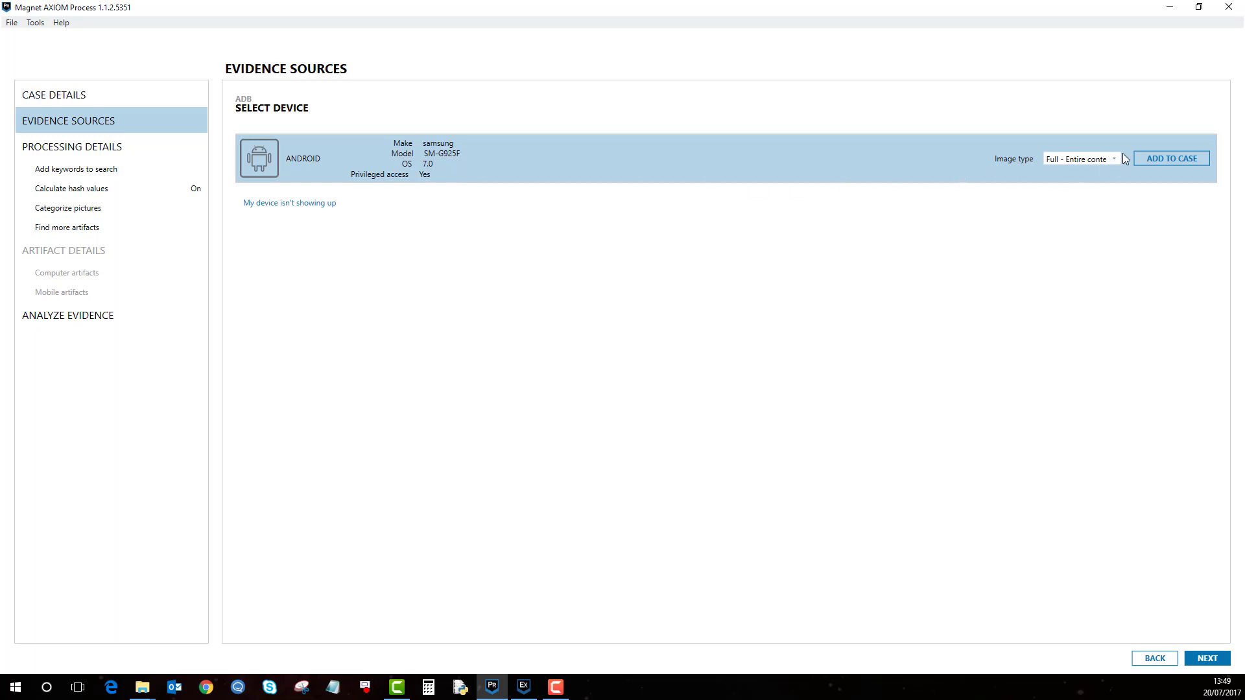
- Keep image type Full - Entire contents of the device and add the SM-G925F to the case
{"action": "left_click", "coordinate": [1082, 158]}
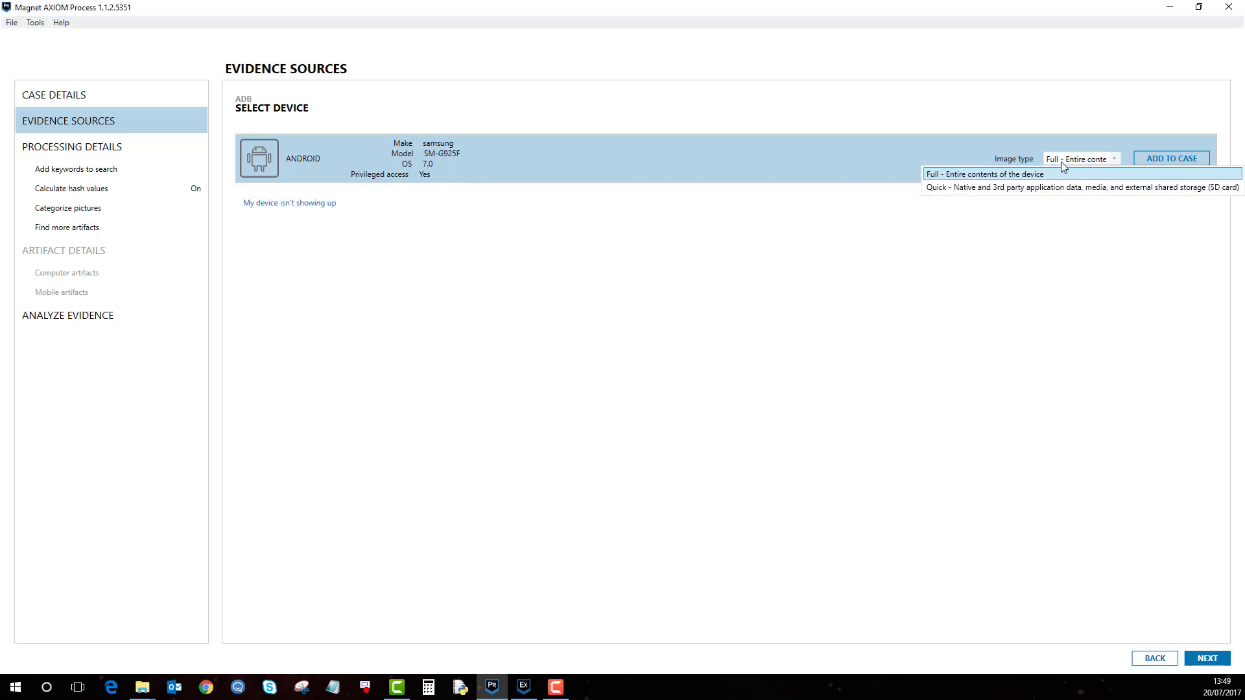
{"action": "mouse_move", "coordinate": [1036, 182]}
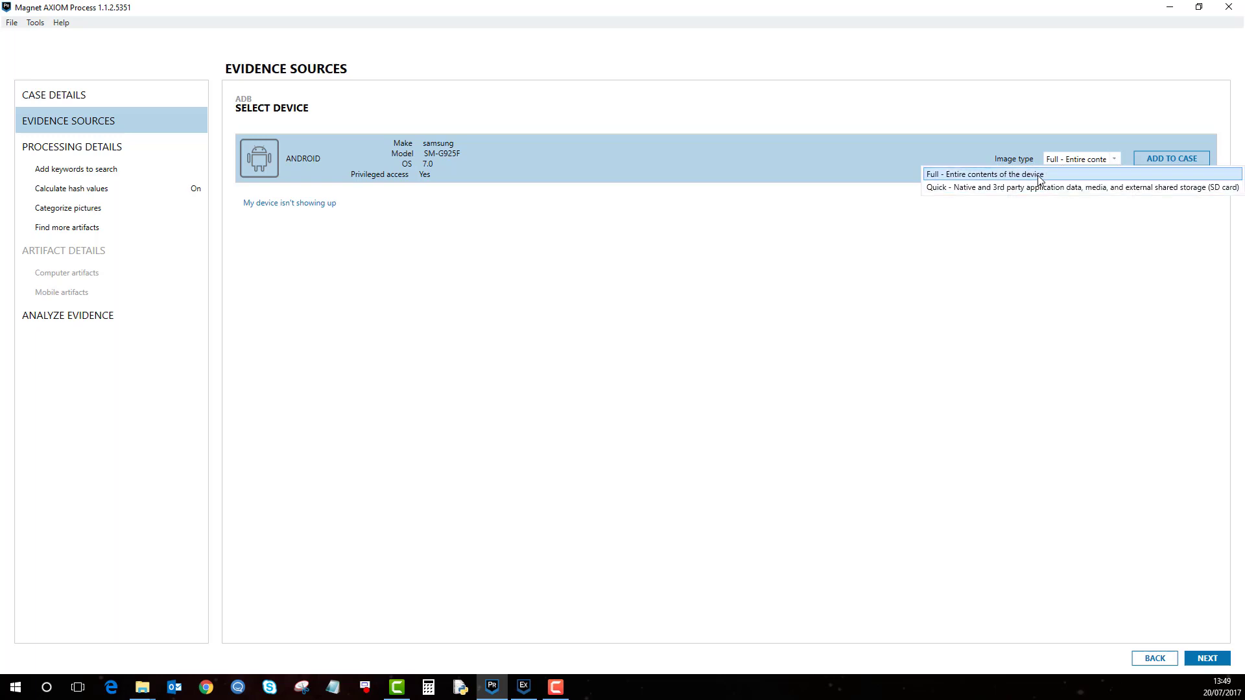
{"action": "mouse_move", "coordinate": [1047, 187]}
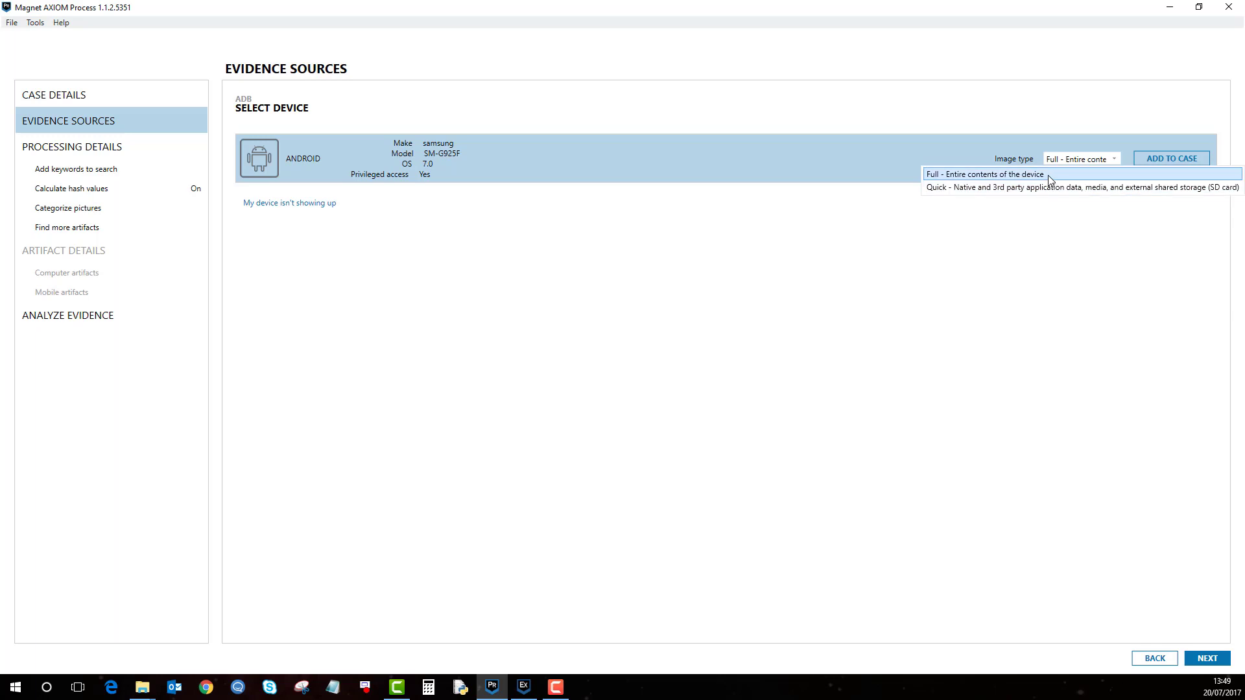
{"action": "mouse_move", "coordinate": [376, 181]}
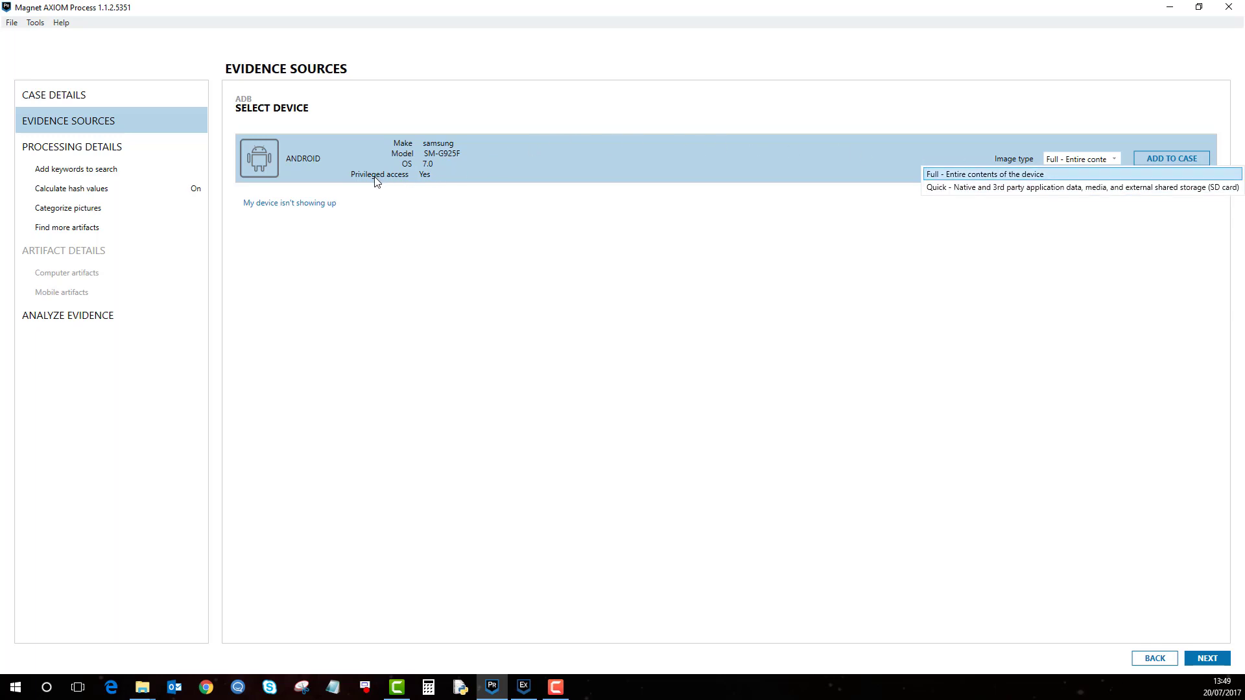
{"action": "mouse_move", "coordinate": [705, 196]}
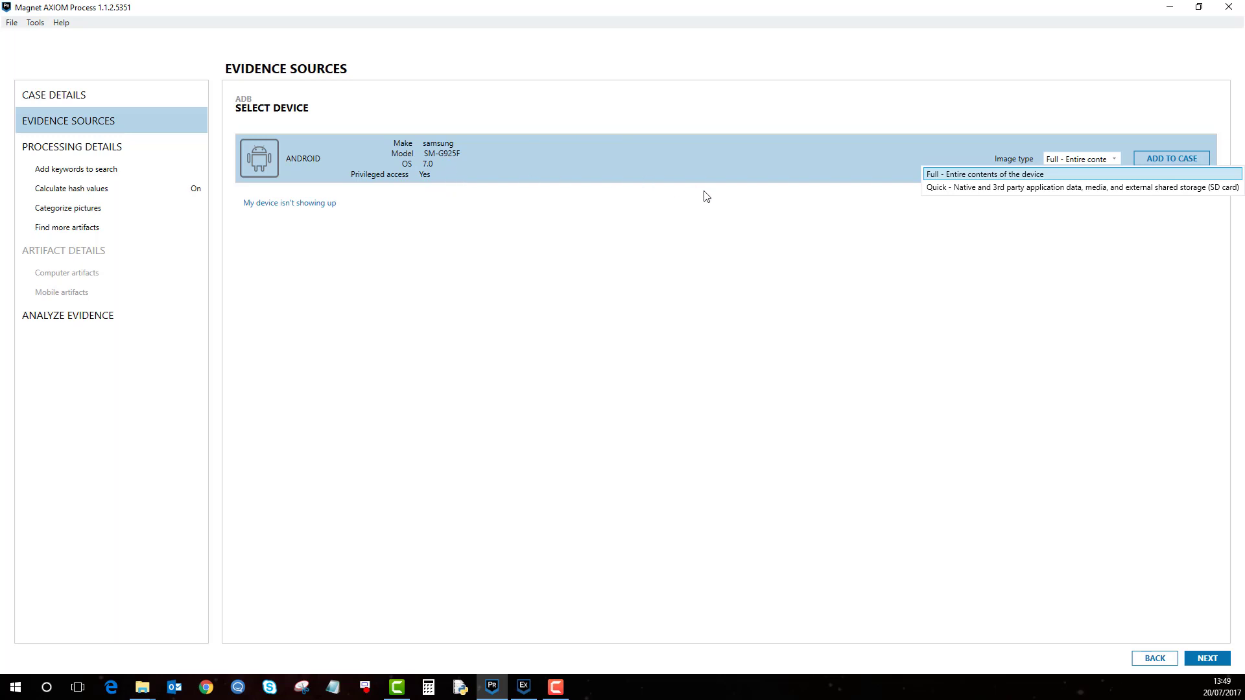
{"action": "mouse_move", "coordinate": [1114, 167]}
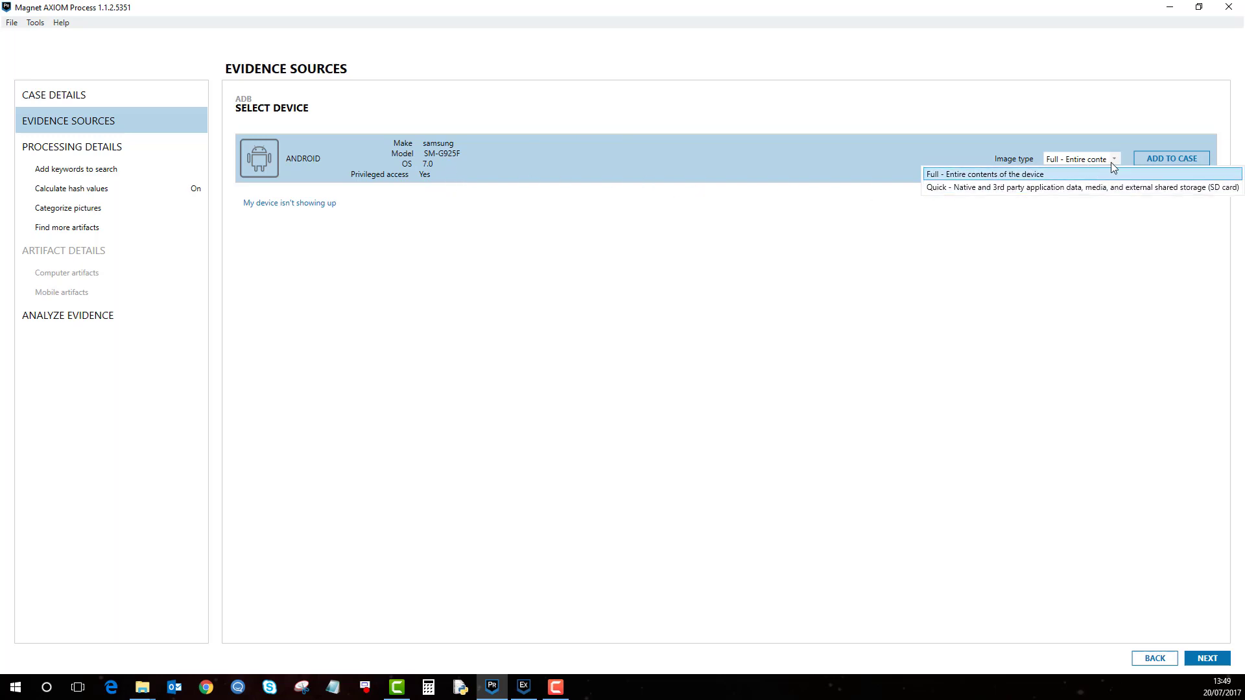
{"action": "mouse_move", "coordinate": [1048, 183]}
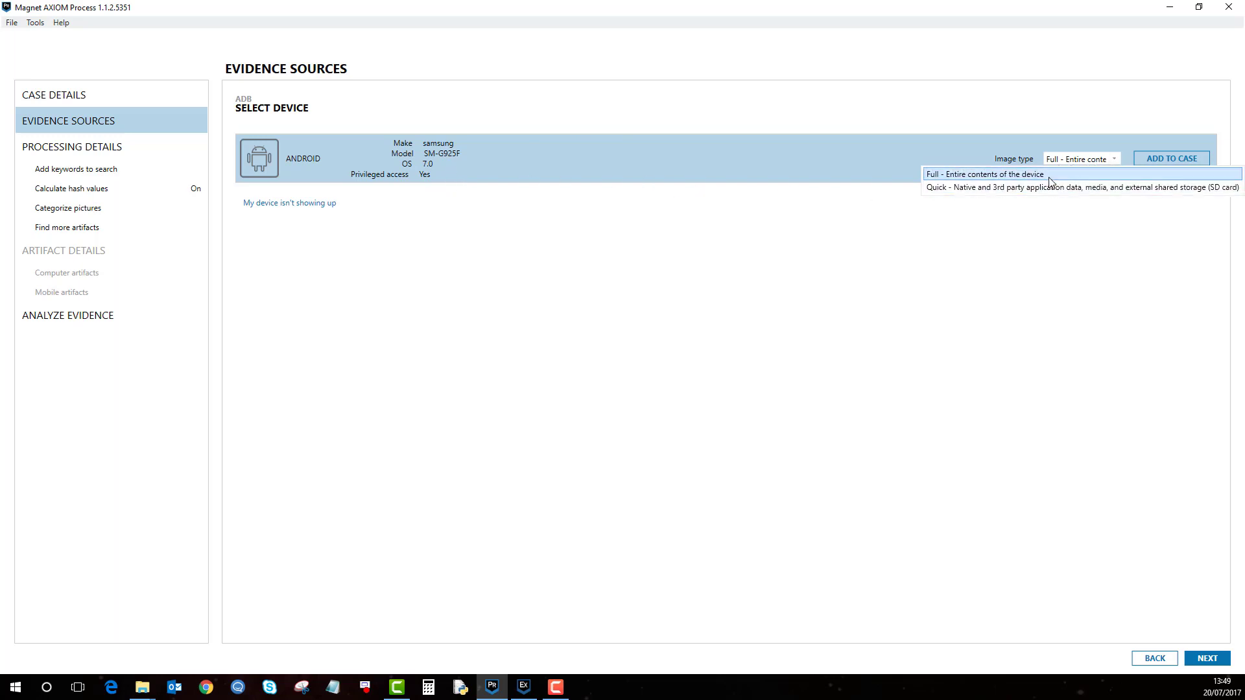
{"action": "left_click", "coordinate": [984, 173]}
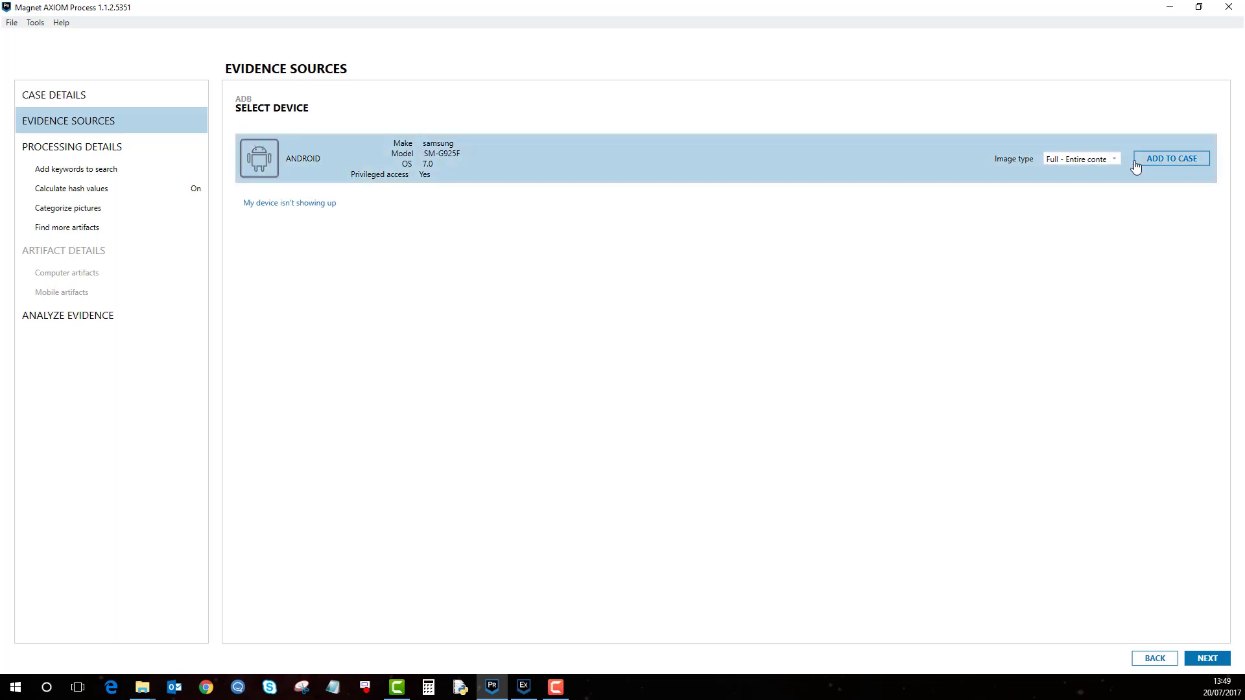
{"action": "left_click", "coordinate": [1170, 159]}
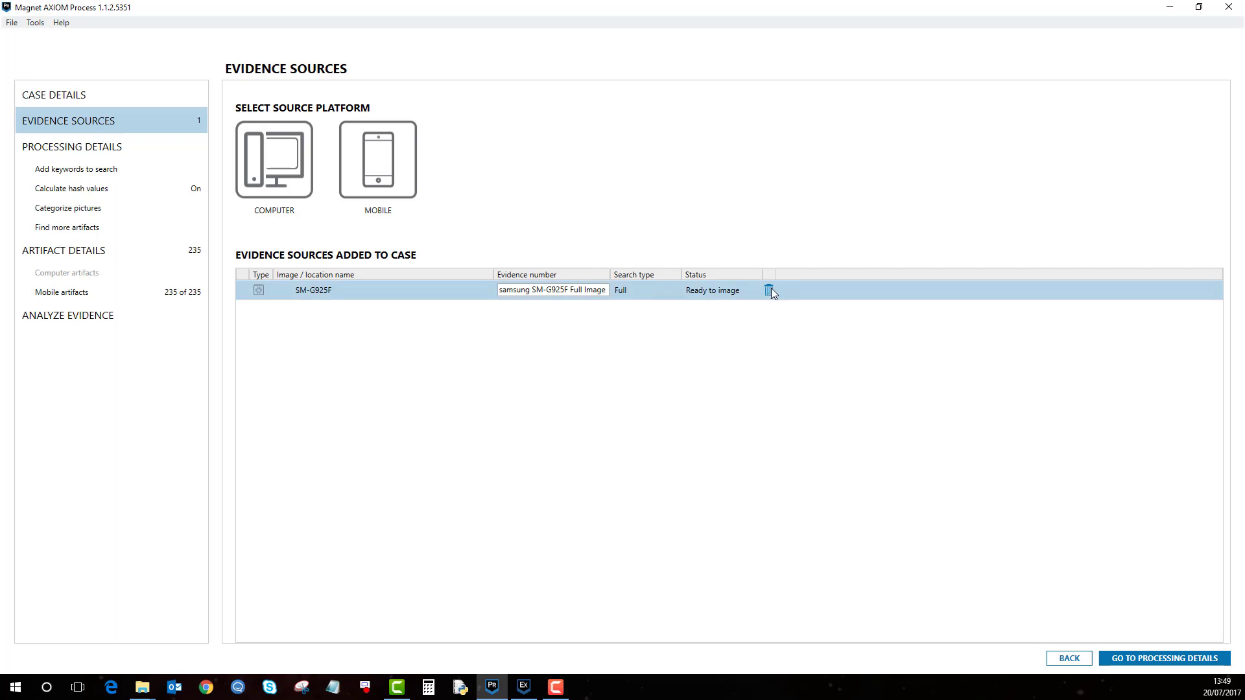
- Remove the SM-G925F source and start a new mobile acquisition through recovery mode
{"action": "left_click", "coordinate": [769, 289]}
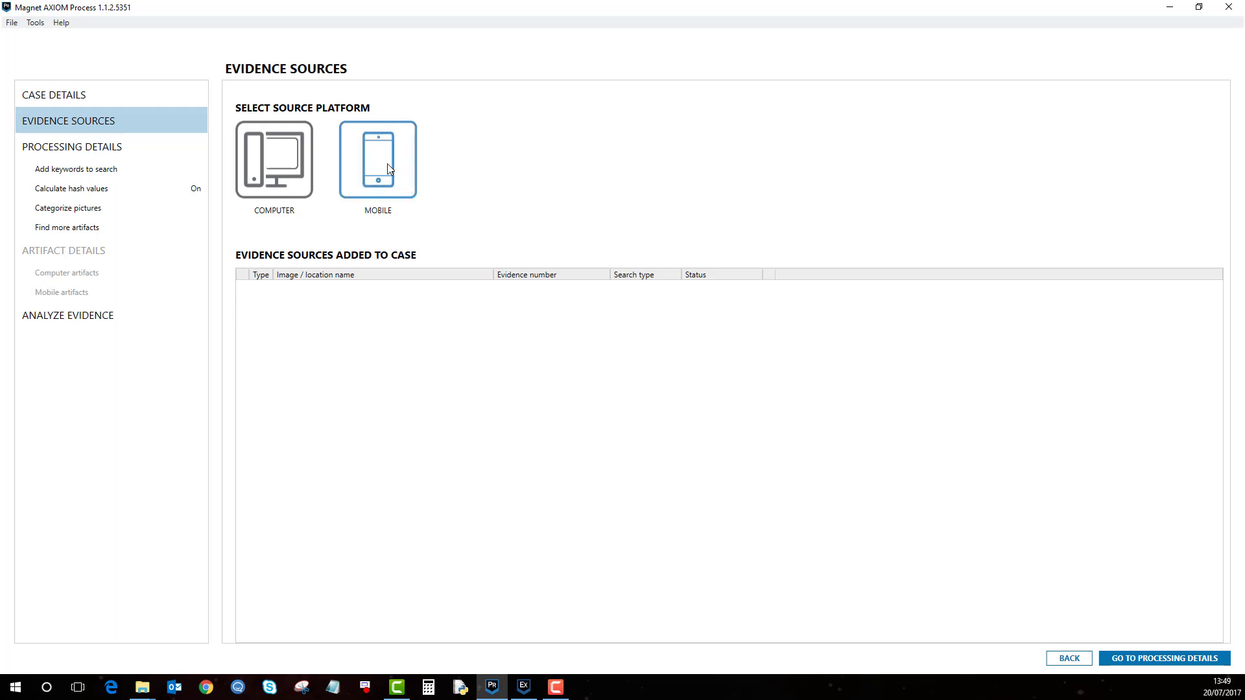
{"action": "left_click", "coordinate": [378, 158]}
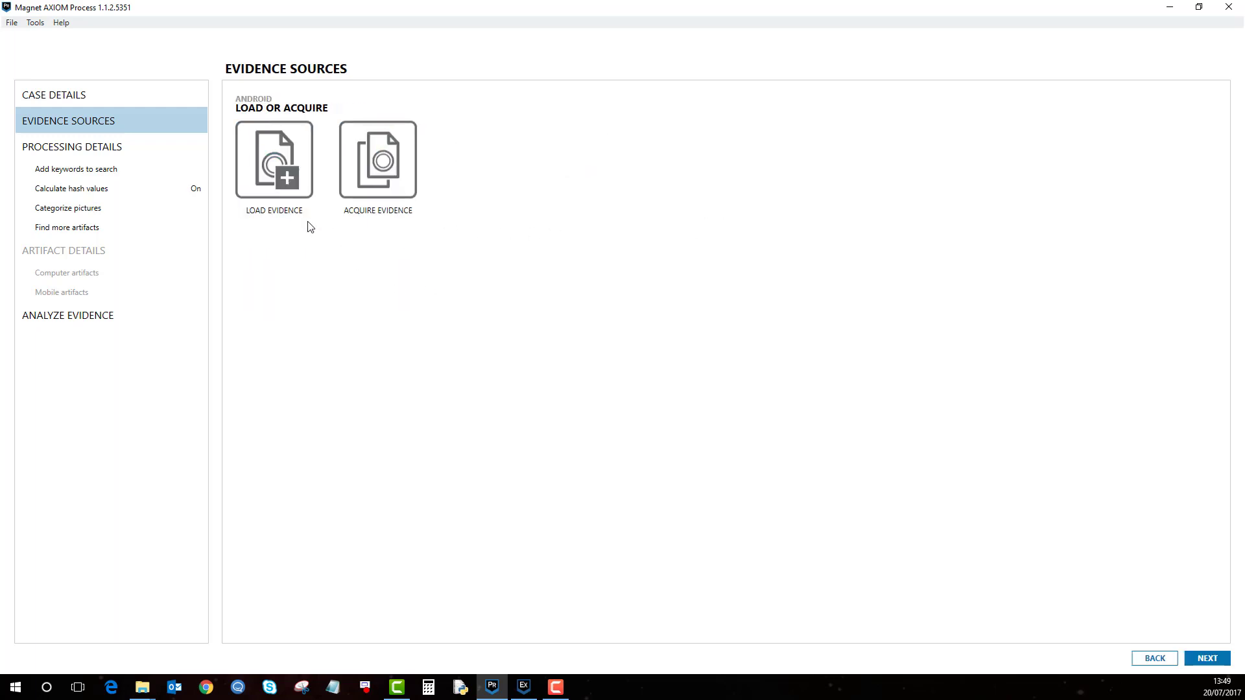
{"action": "left_click", "coordinate": [377, 158]}
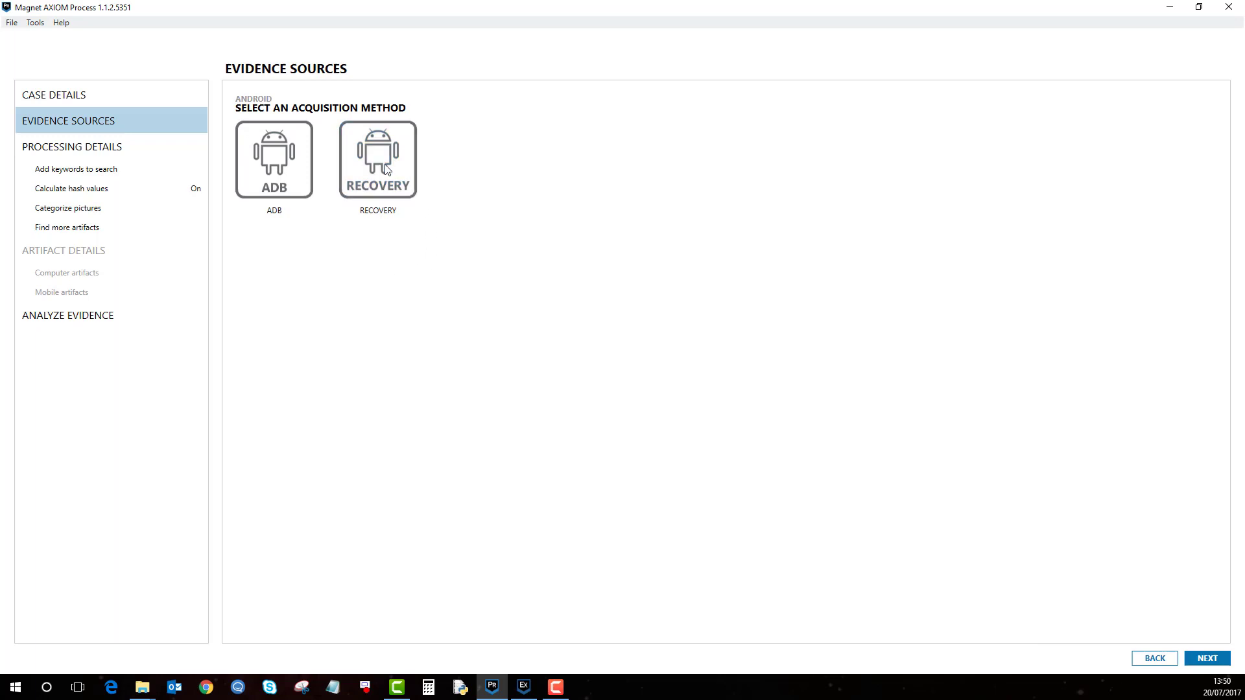
{"action": "left_click", "coordinate": [377, 158]}
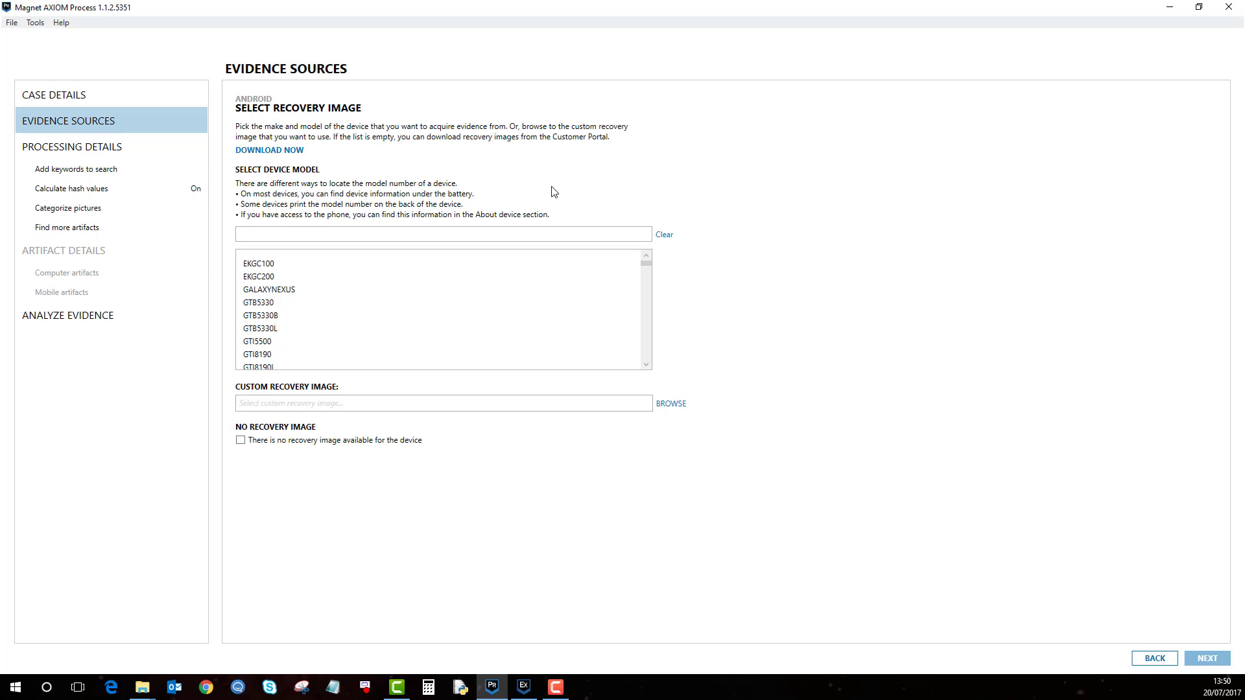
{"action": "mouse_move", "coordinate": [557, 143]}
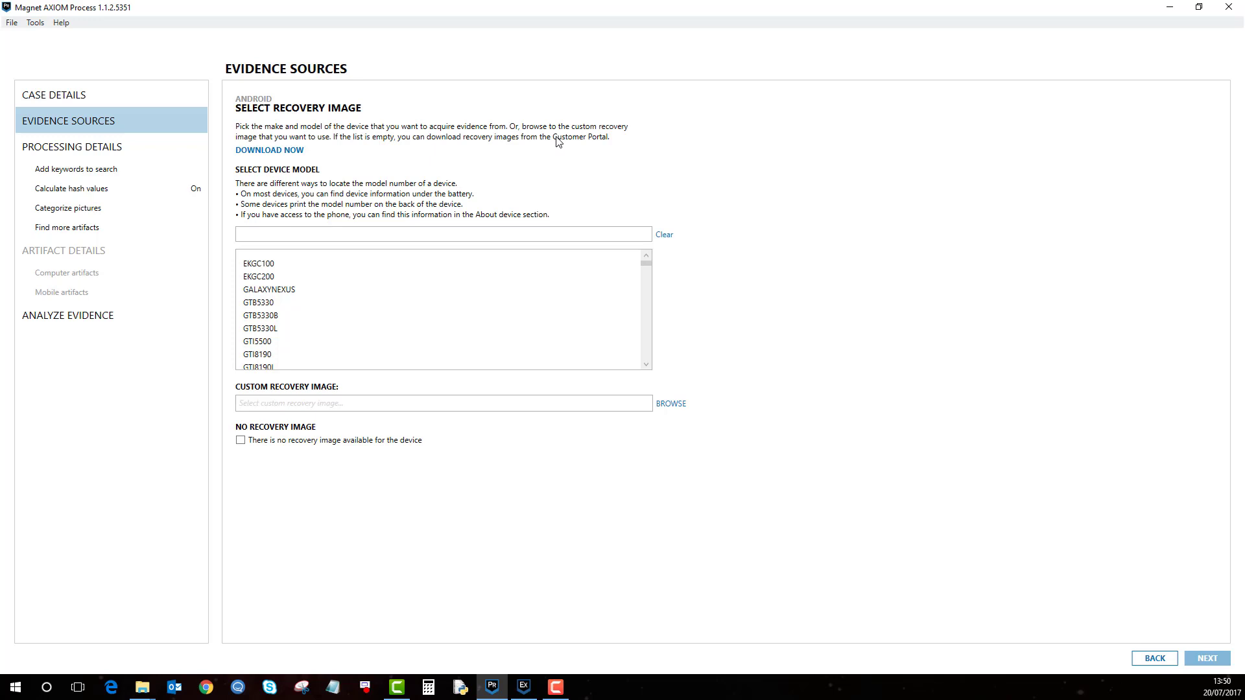
{"action": "mouse_move", "coordinate": [533, 183]}
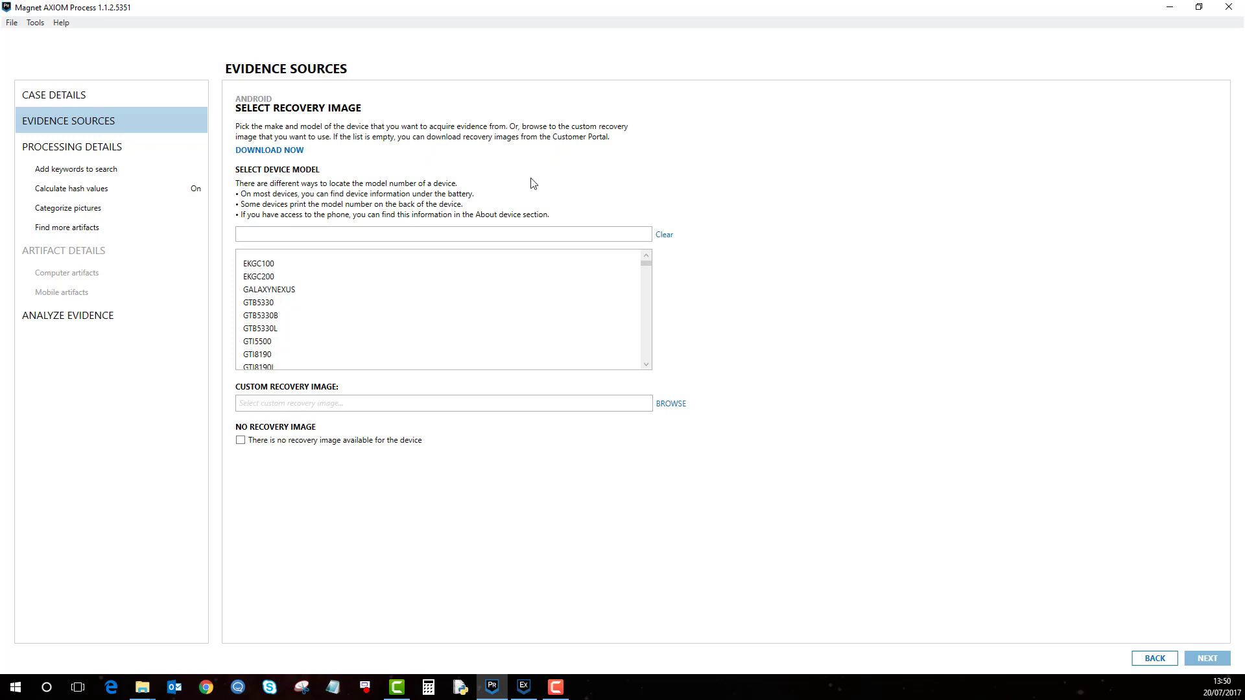
{"action": "mouse_move", "coordinate": [291, 157]}
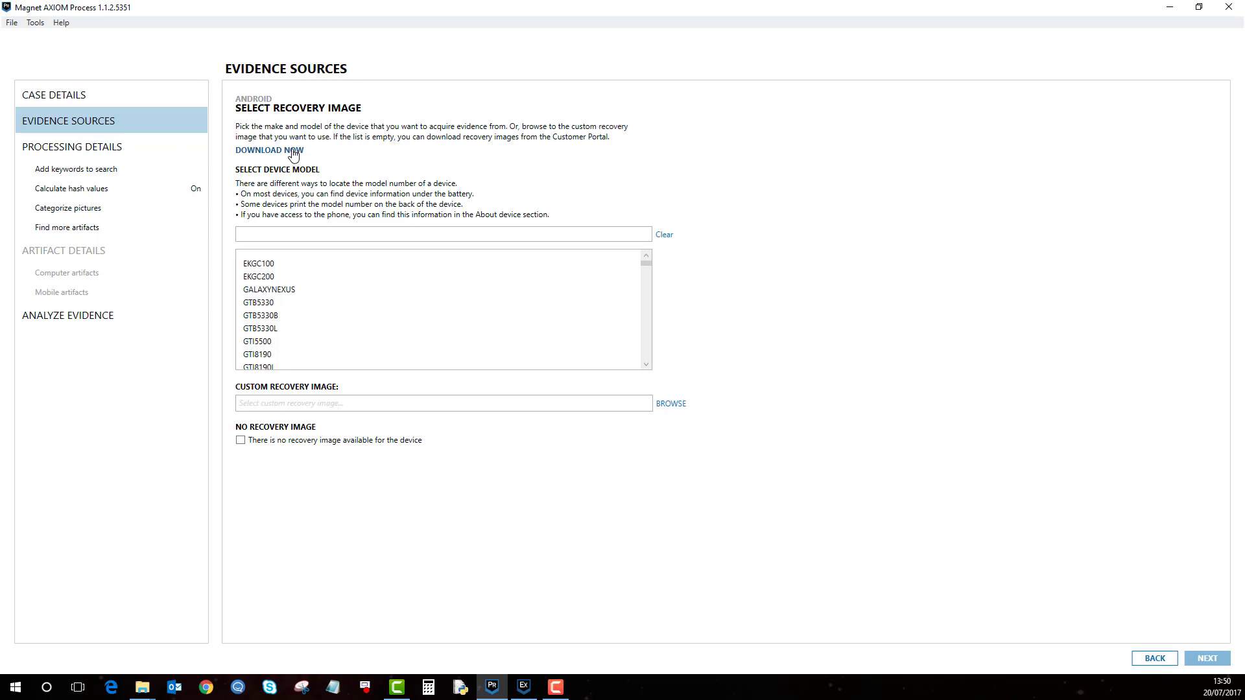
- Browse the Select Device Model list, then bring up the Recovery Images folder window
{"action": "left_click", "coordinate": [261, 315]}
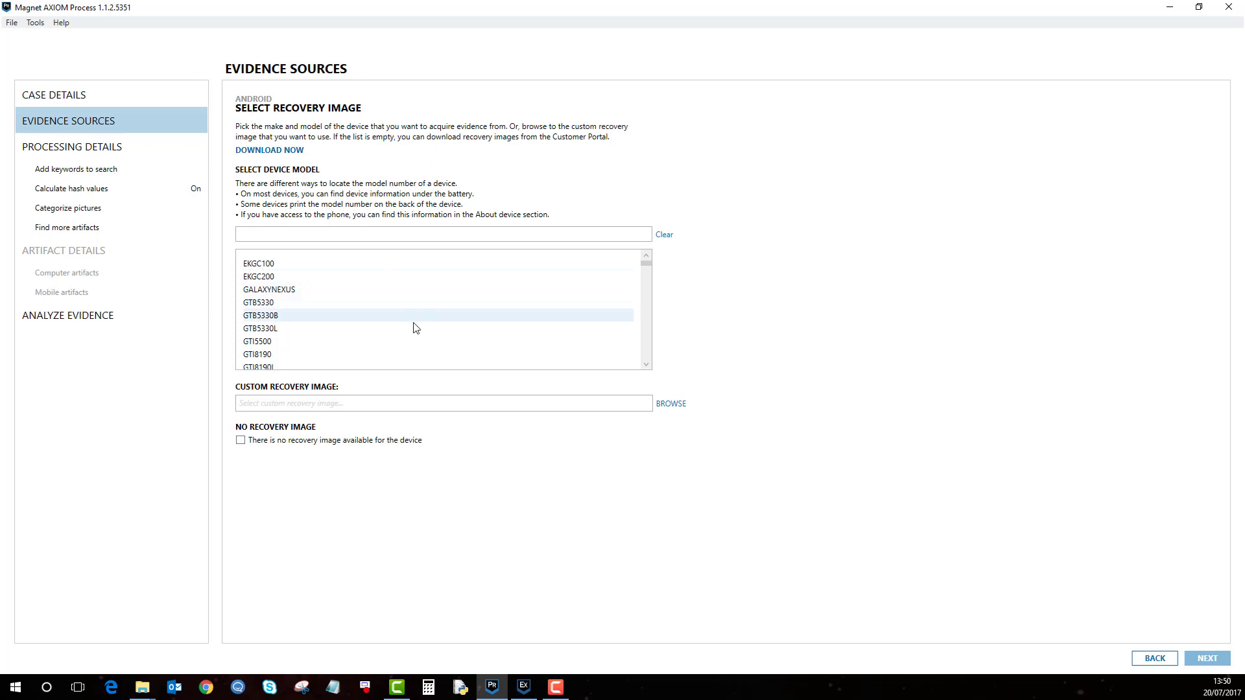
{"action": "left_click", "coordinate": [259, 328]}
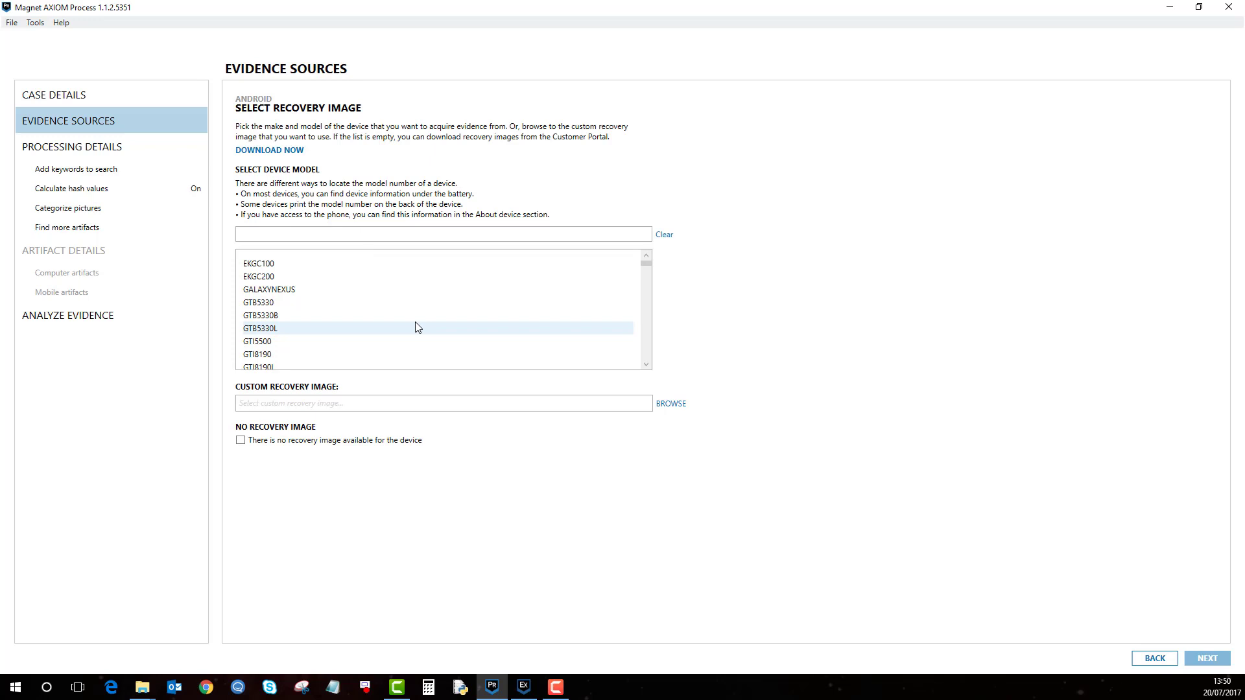
{"action": "mouse_move", "coordinate": [143, 687]}
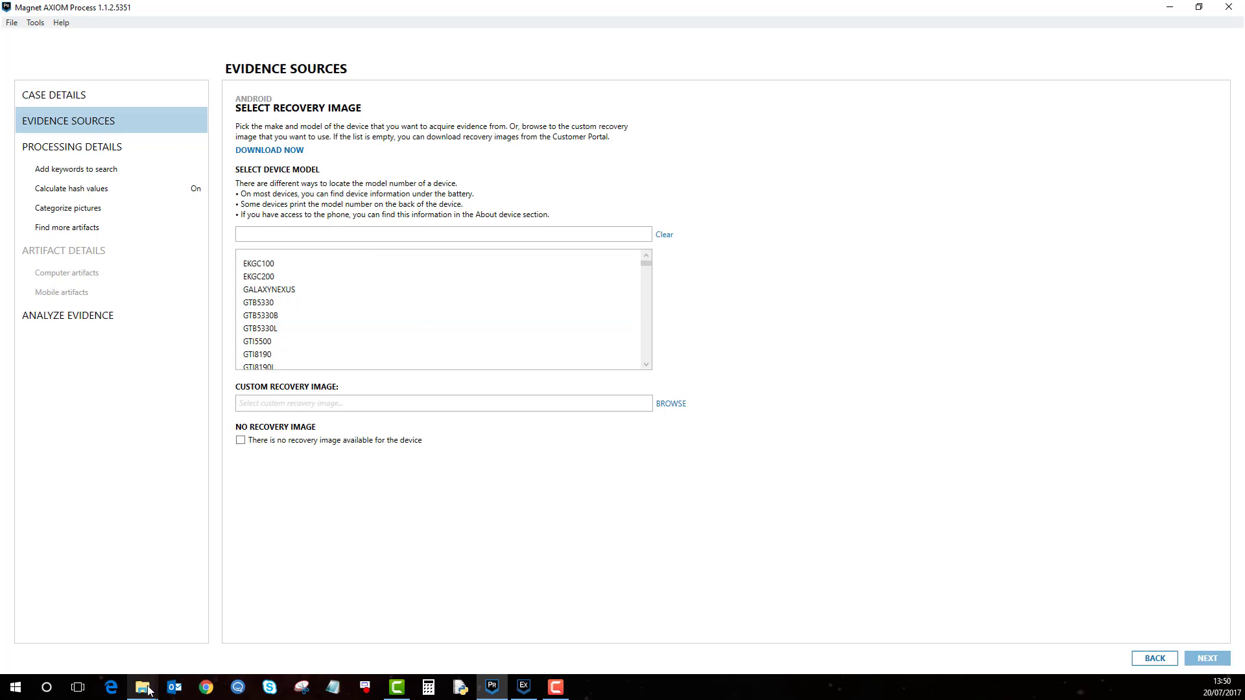
{"action": "mouse_move", "coordinate": [141, 687]}
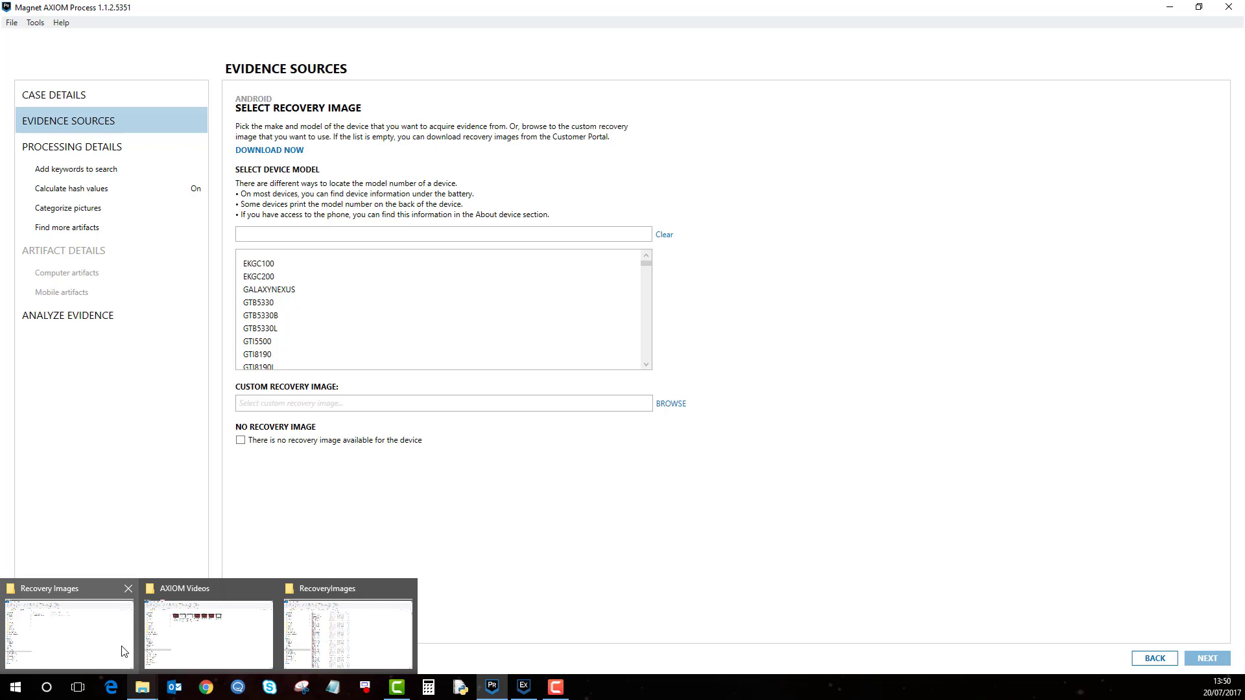
{"action": "left_click", "coordinate": [67, 636]}
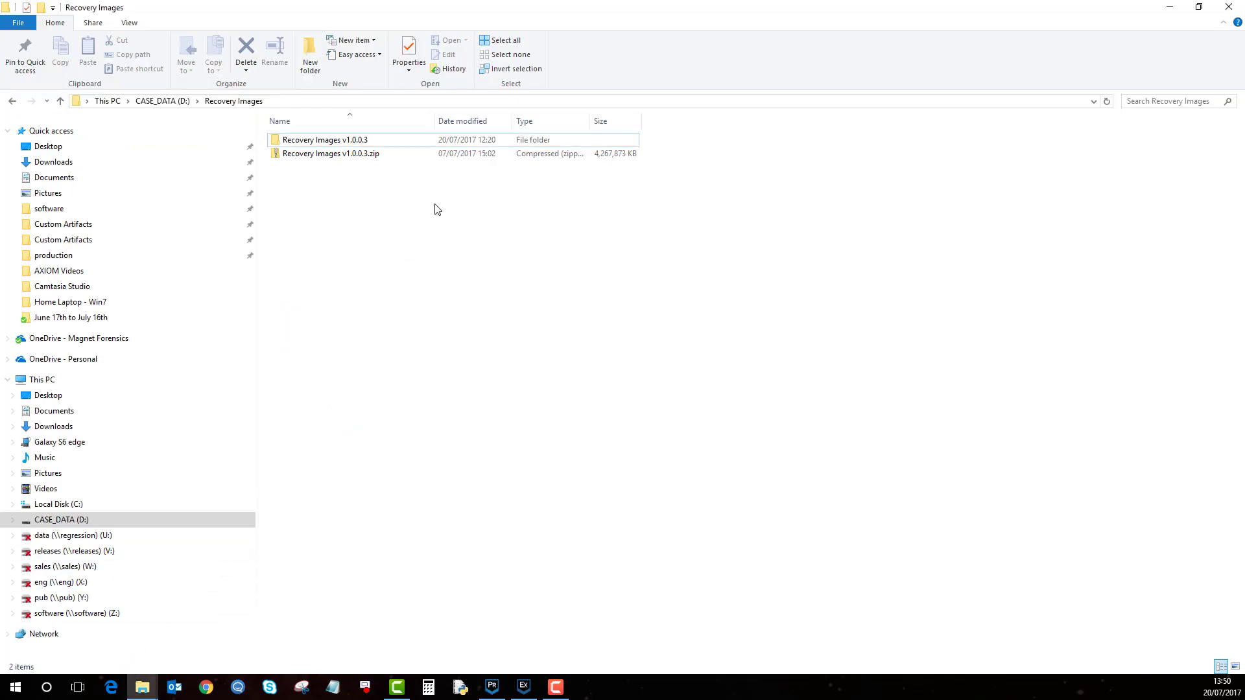
- Look inside the Recovery Images v1.0.0.3 folder, then switch to the installed RecoveryImages window
{"action": "left_click", "coordinate": [331, 153]}
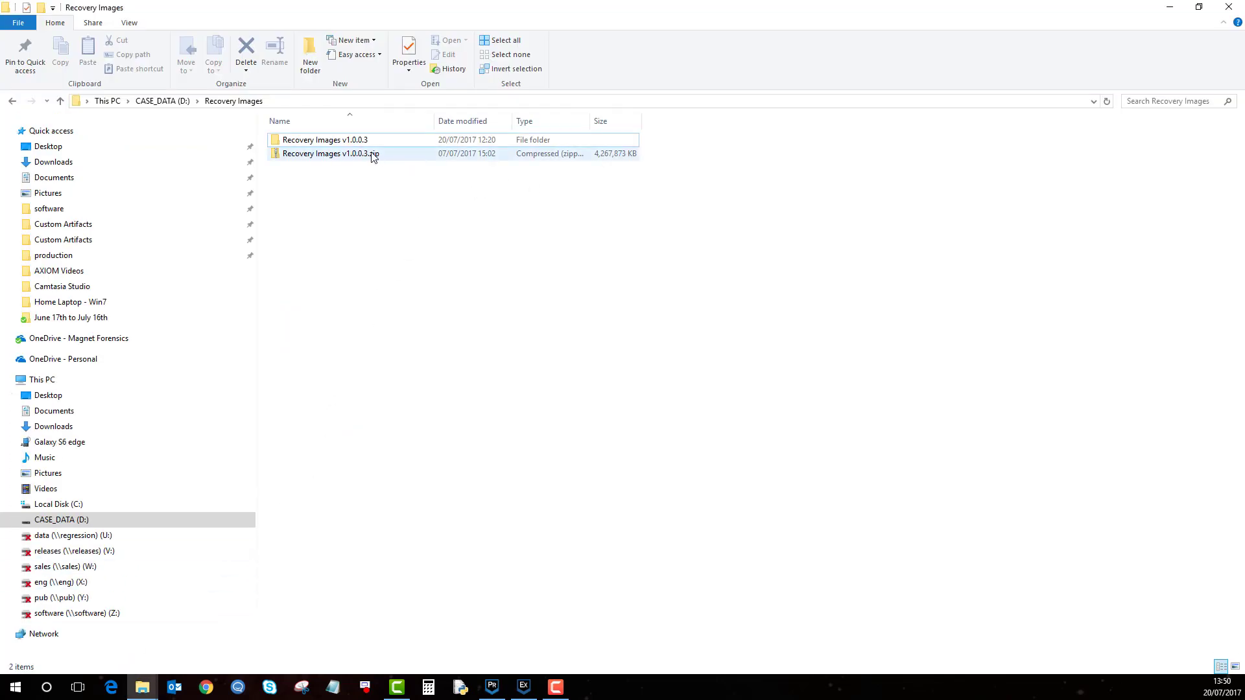
{"action": "mouse_move", "coordinate": [340, 155]}
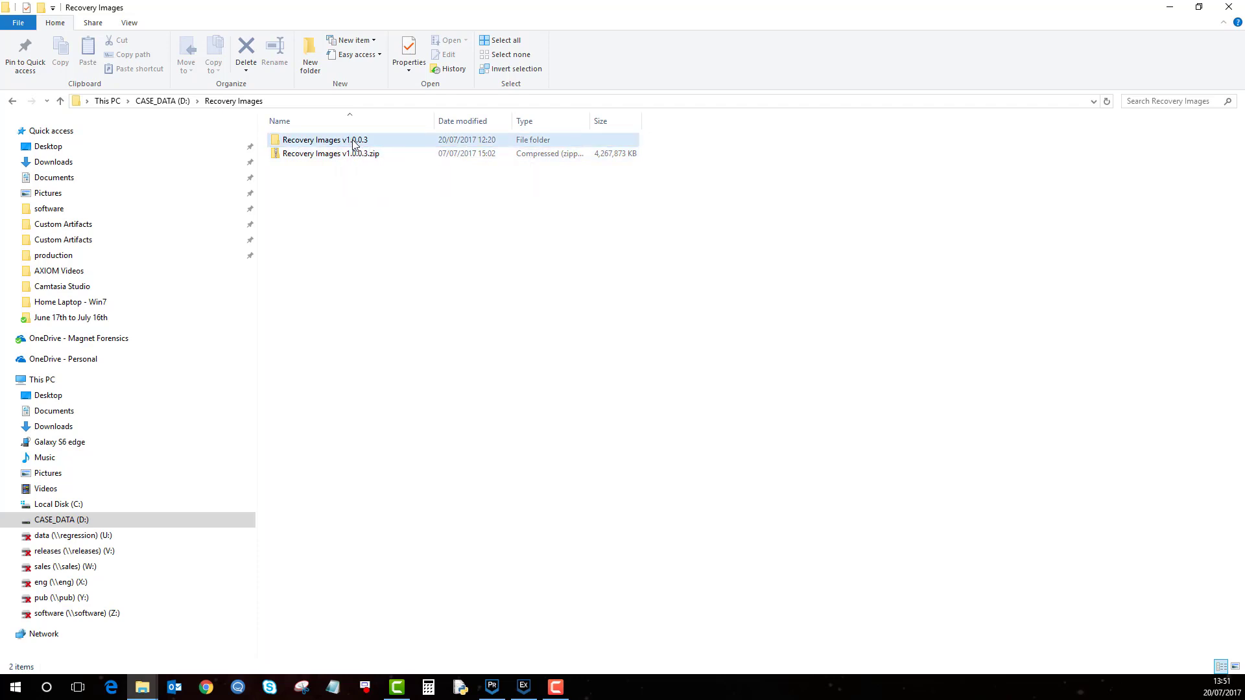
{"action": "double_click", "coordinate": [324, 140]}
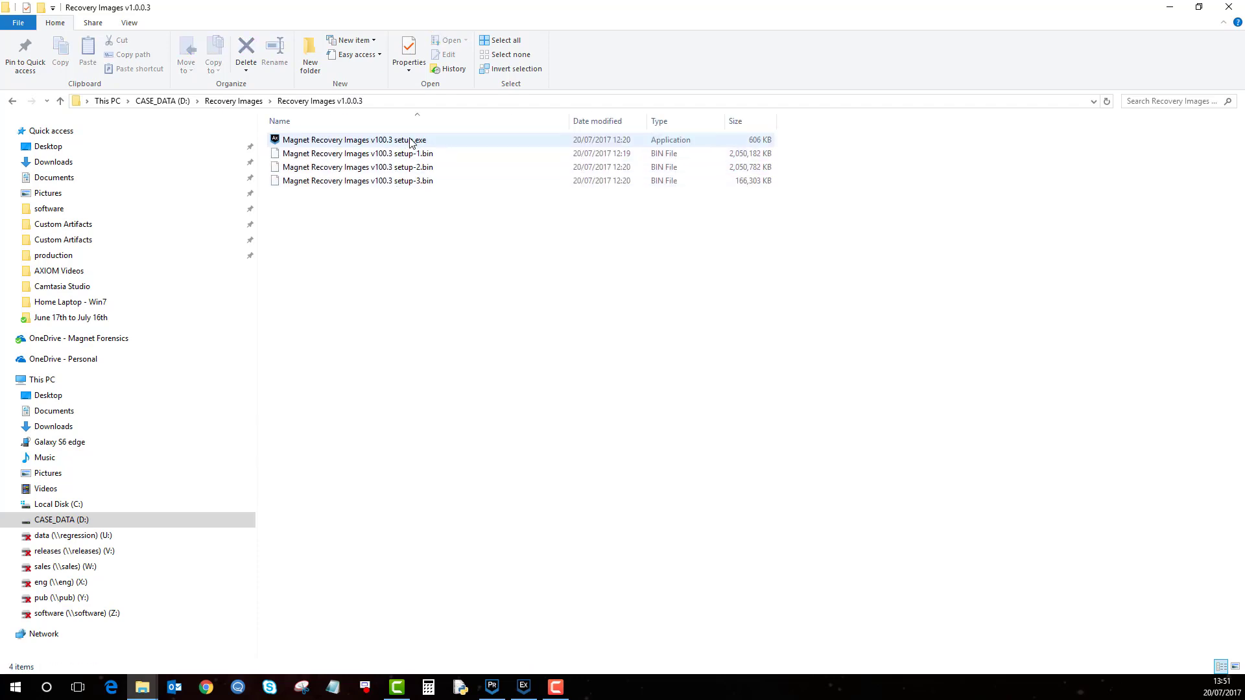
{"action": "mouse_move", "coordinate": [413, 140]}
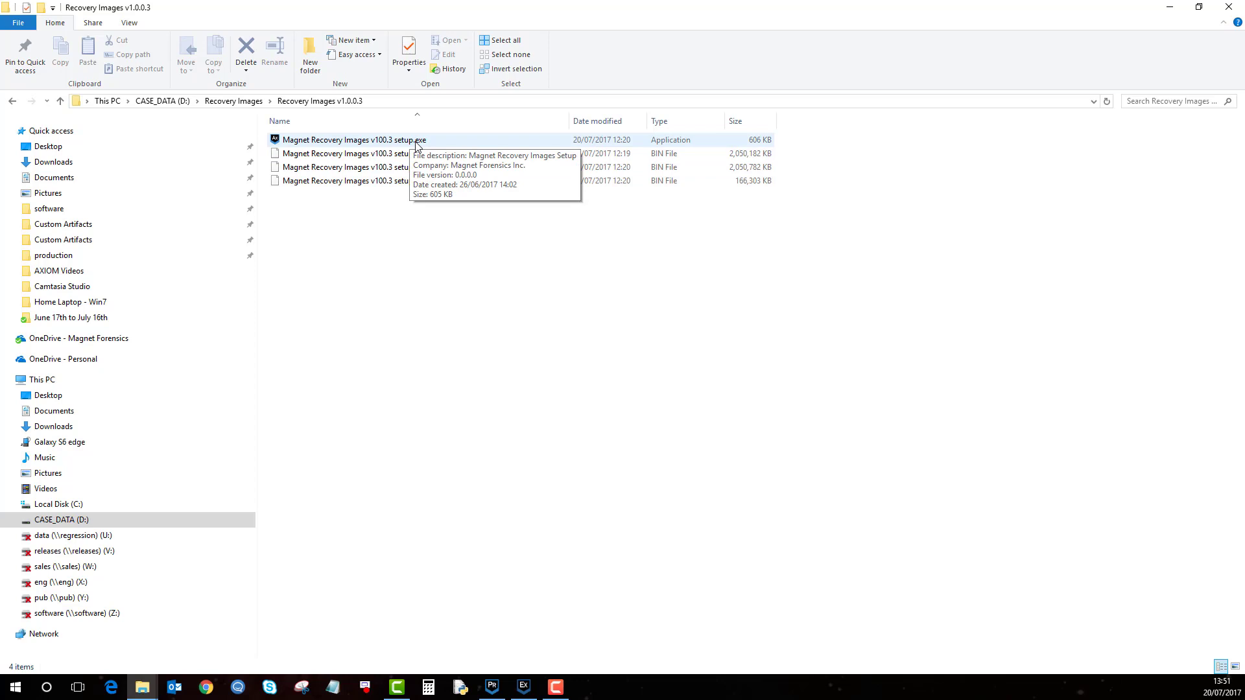
{"action": "mouse_move", "coordinate": [402, 167]}
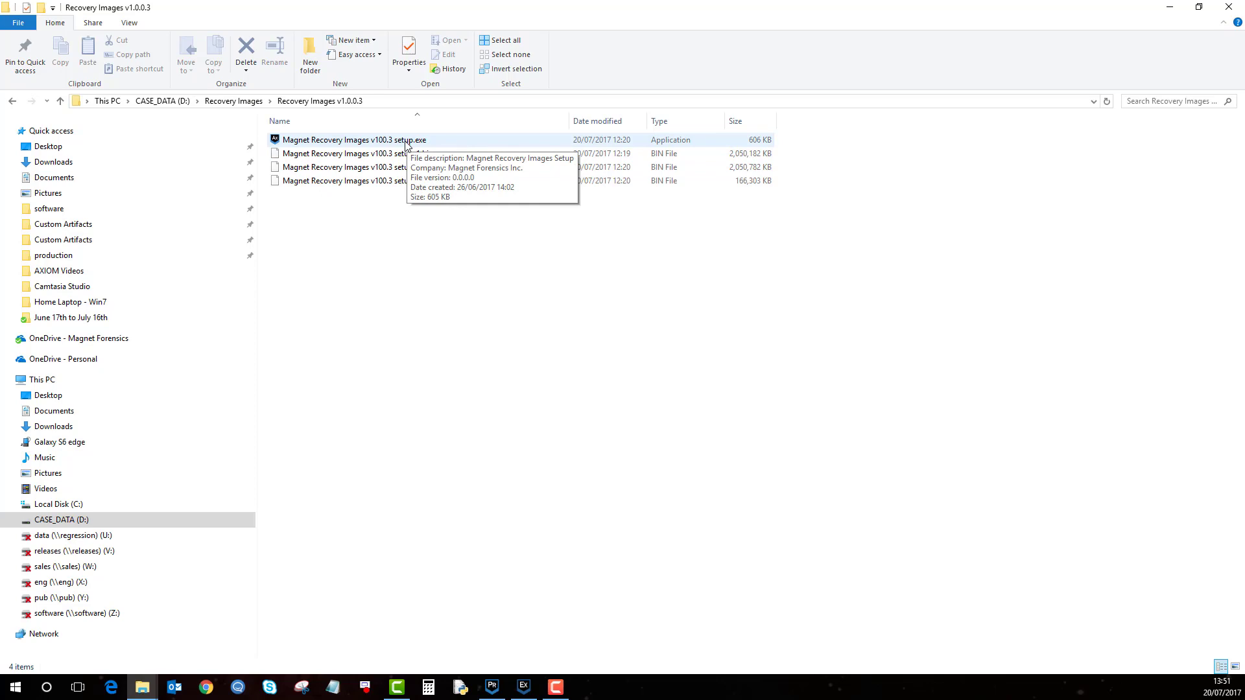
{"action": "mouse_move", "coordinate": [222, 588]}
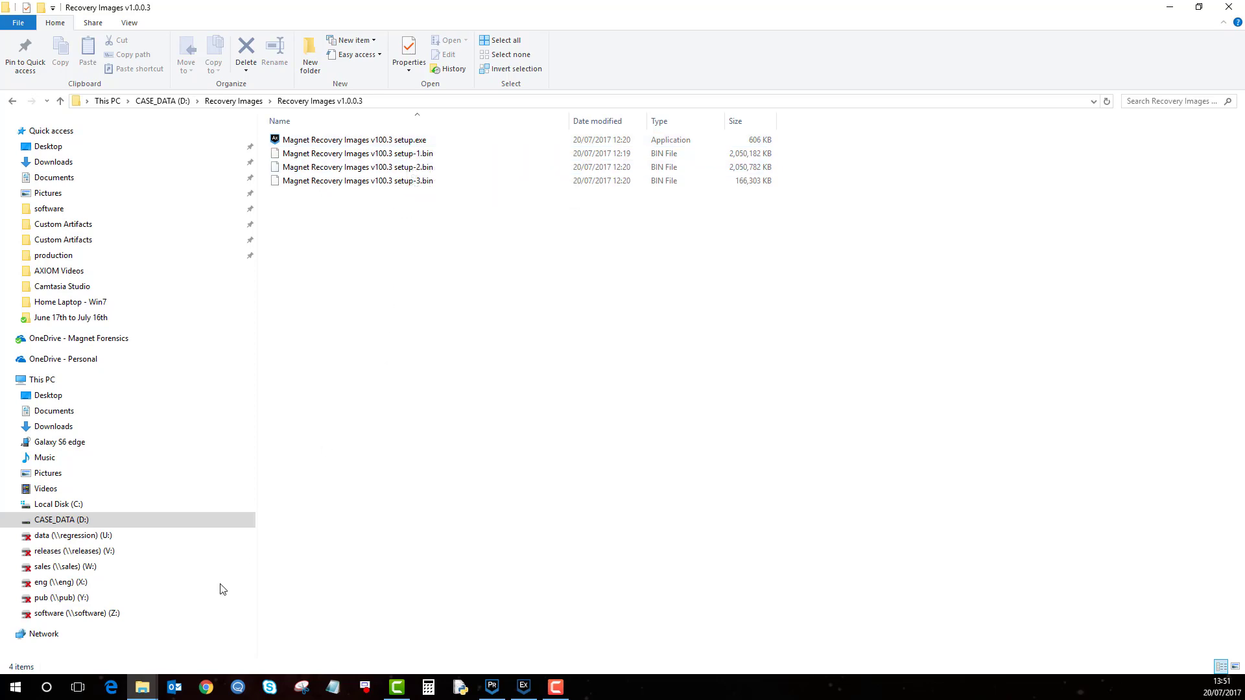
{"action": "mouse_move", "coordinate": [142, 687]}
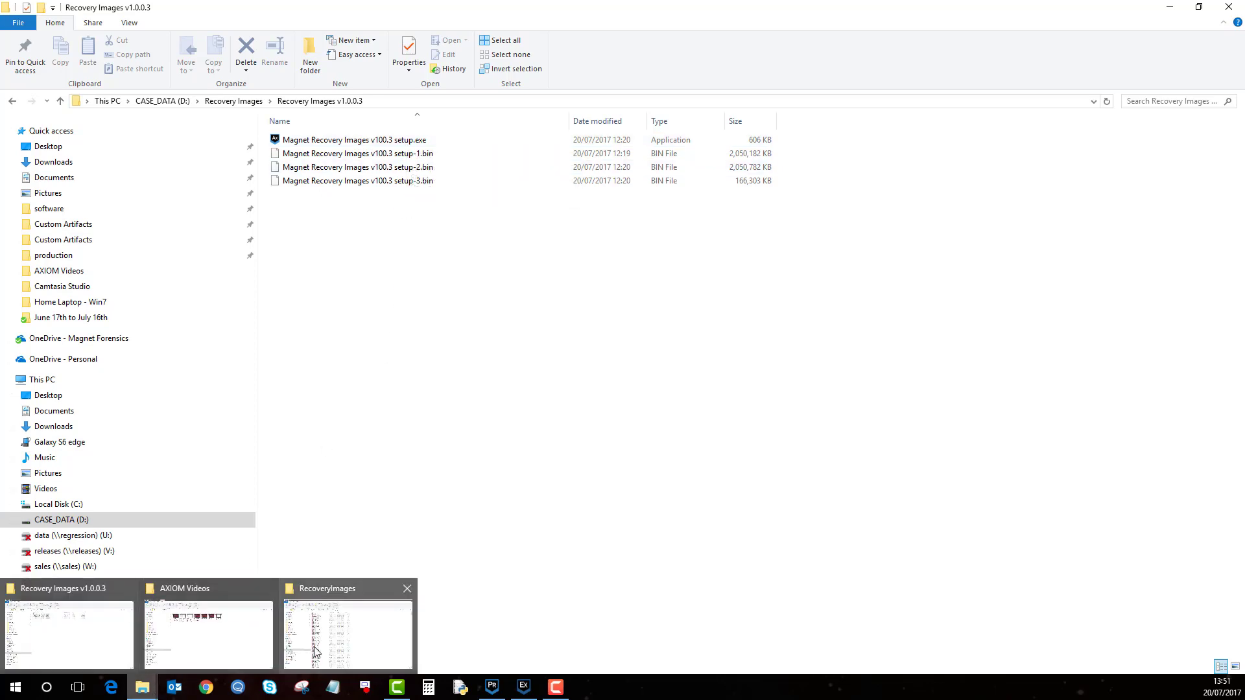
{"action": "left_click", "coordinate": [346, 635]}
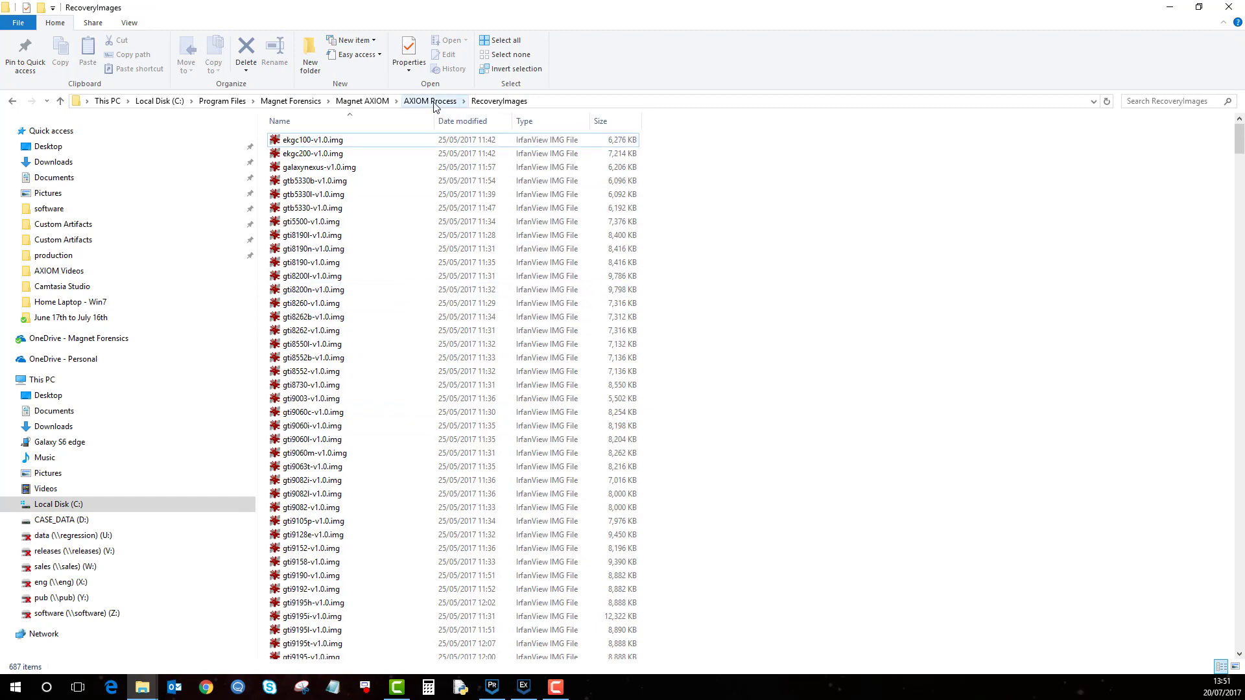
- View the RecoveryImages folder of img files, then return to the AXIOM recovery image page
{"action": "left_click", "coordinate": [430, 101]}
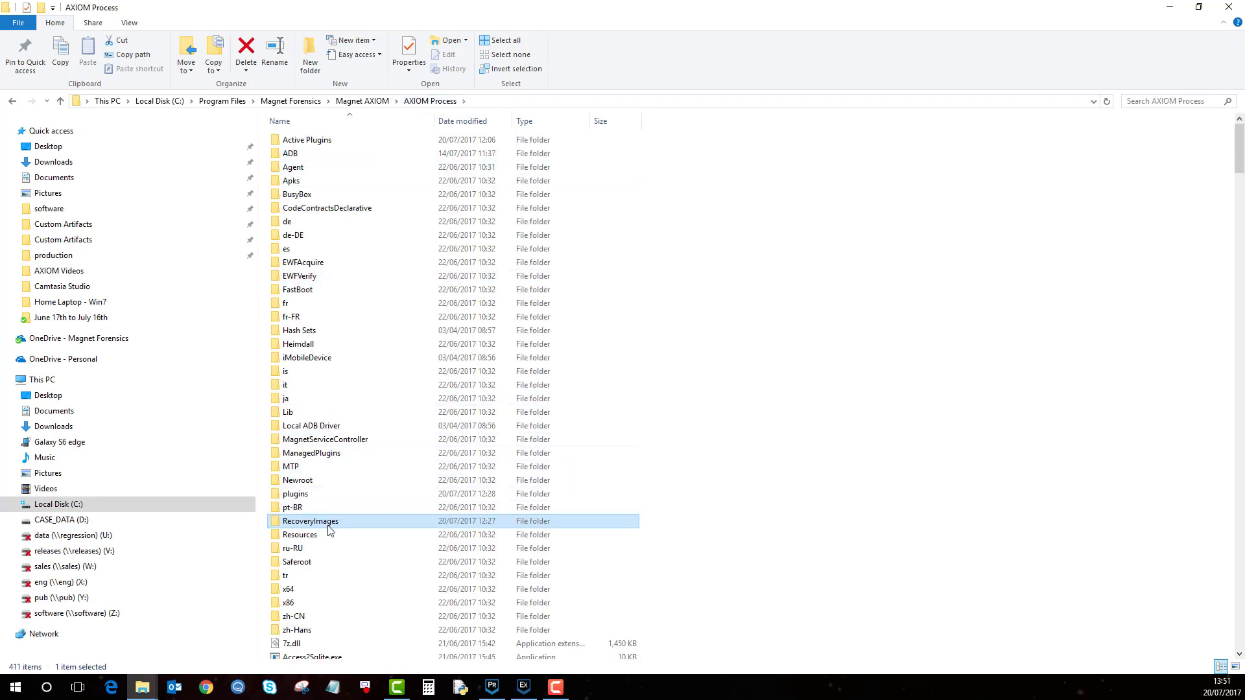
{"action": "double_click", "coordinate": [310, 522]}
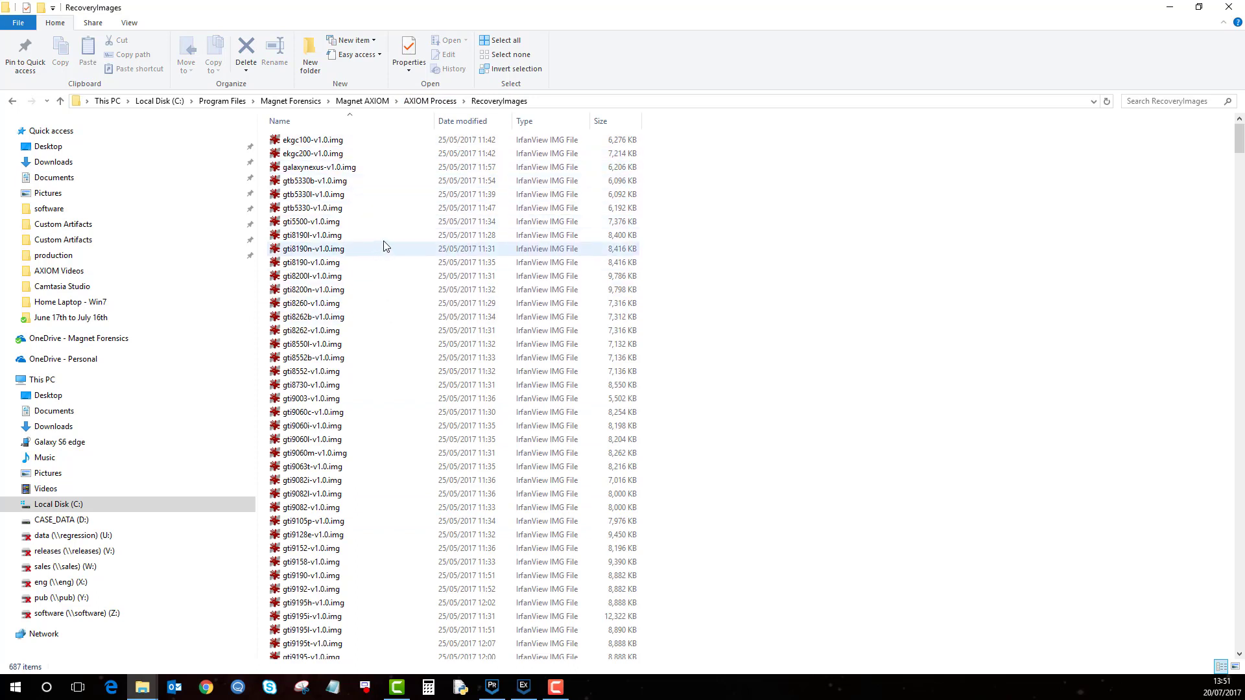
{"action": "mouse_move", "coordinate": [628, 574]}
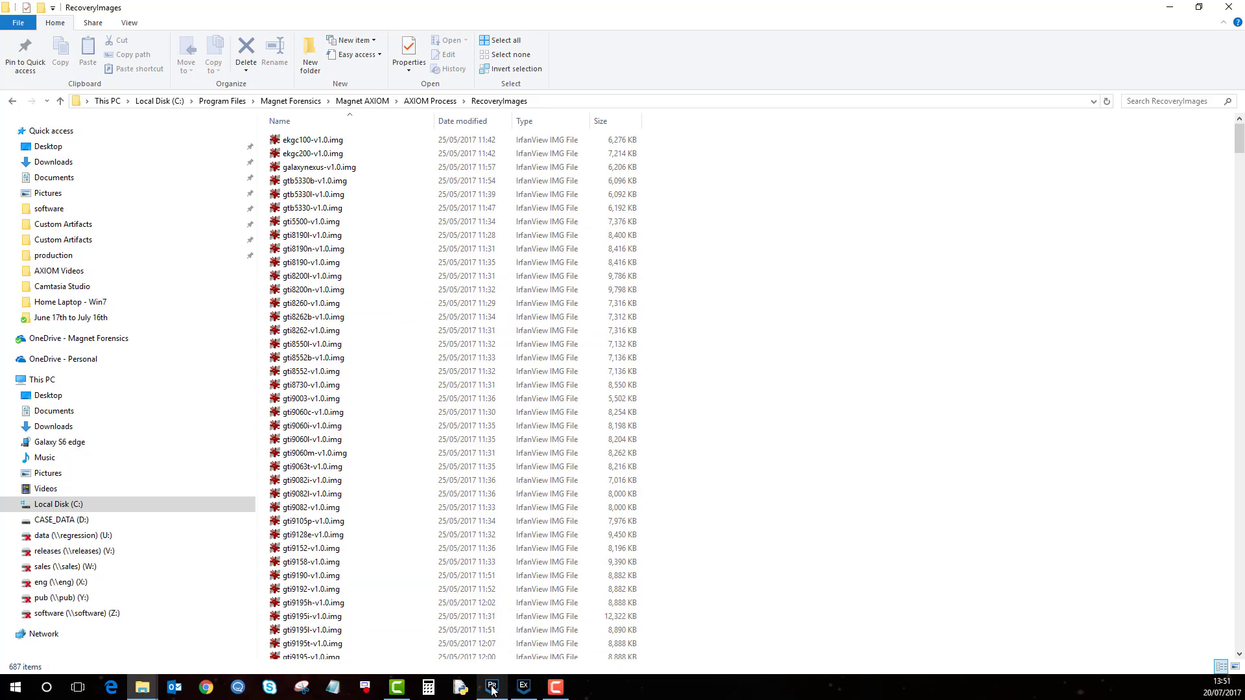
{"action": "left_click", "coordinate": [491, 688]}
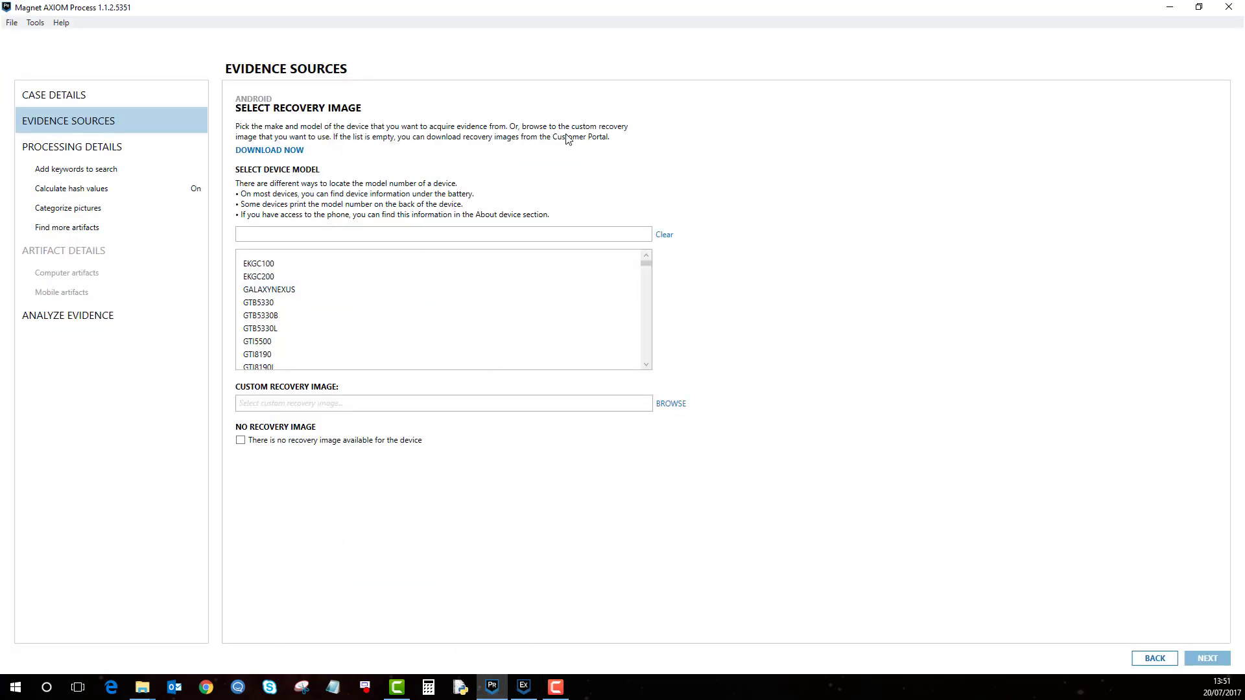
{"action": "mouse_move", "coordinate": [603, 136]}
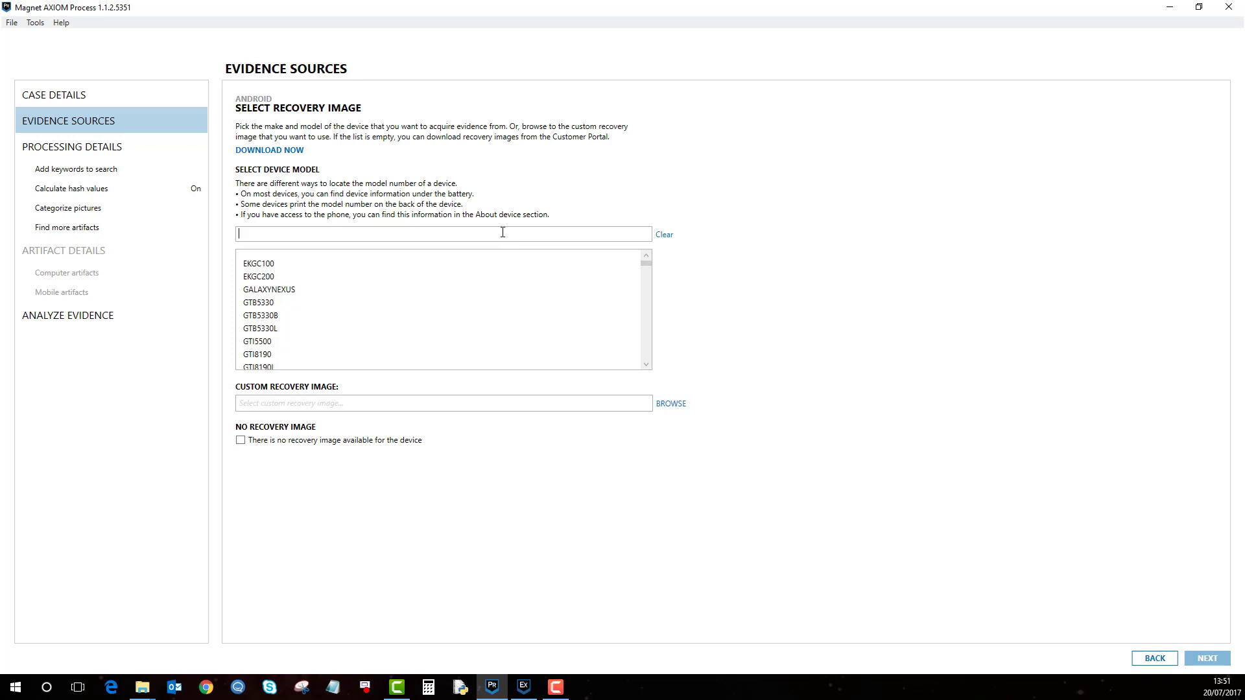
- Search sm-g925 in the device model box to narrow the list to SMG925F
{"action": "type", "text": "s"}
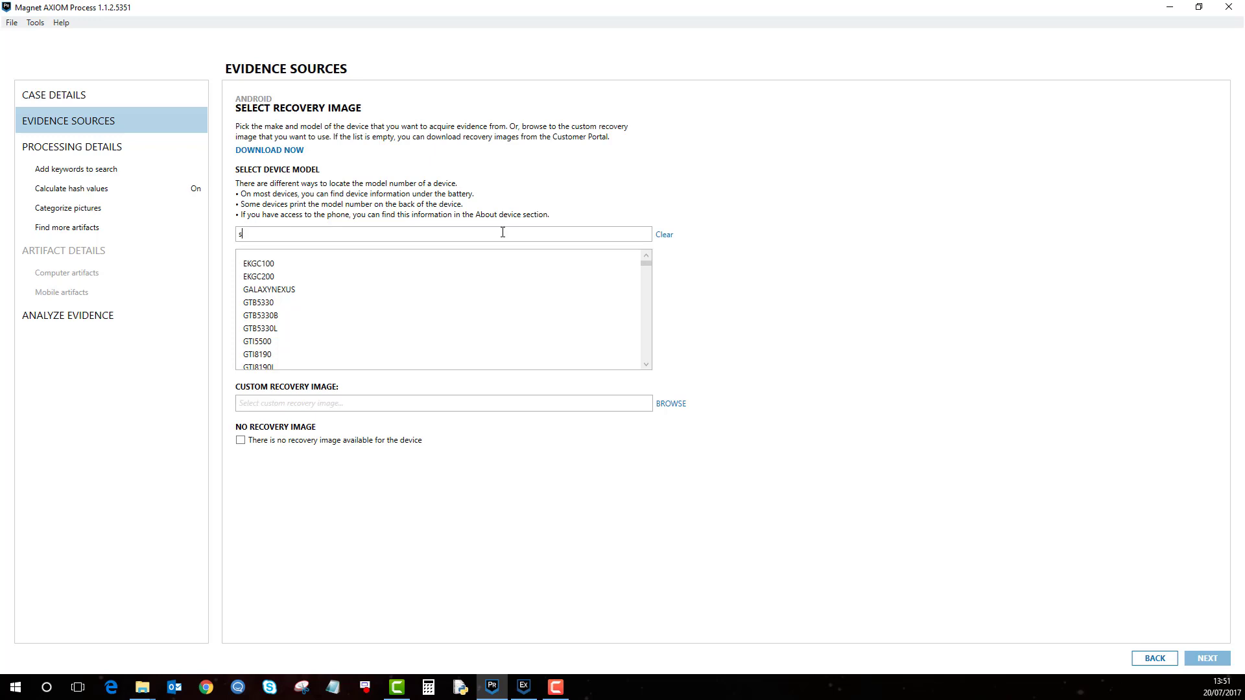
{"action": "type", "text": "m-g"}
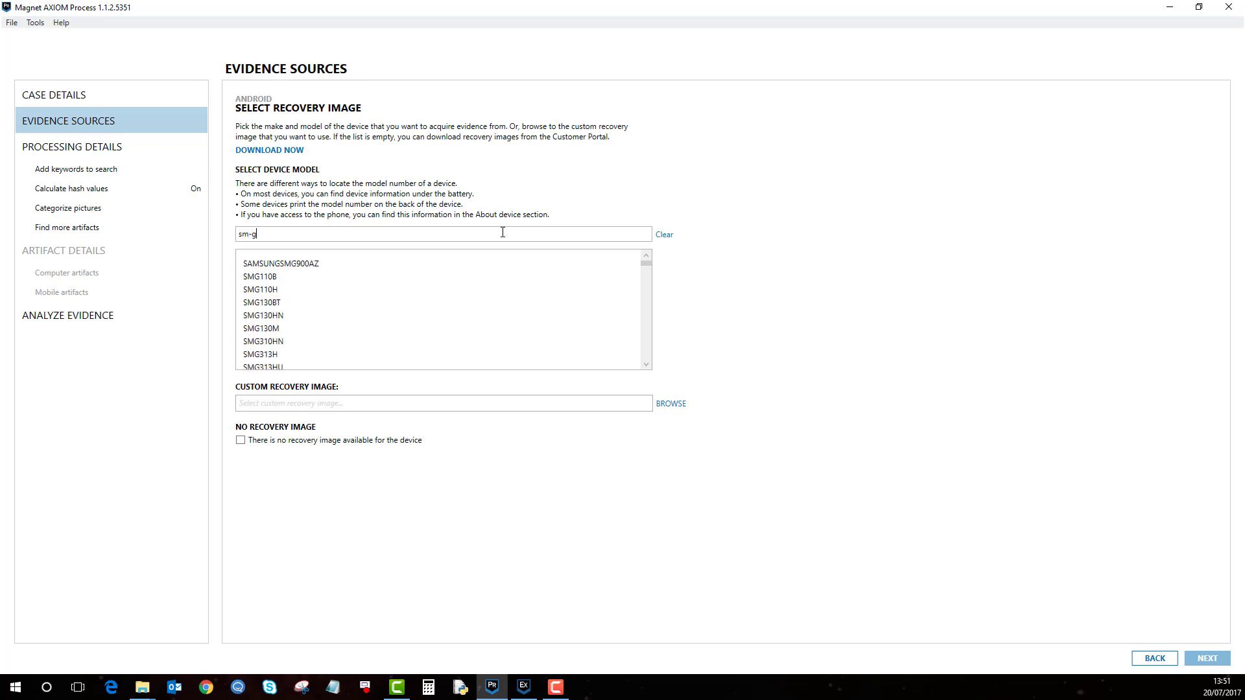
{"action": "type", "text": "25F"}
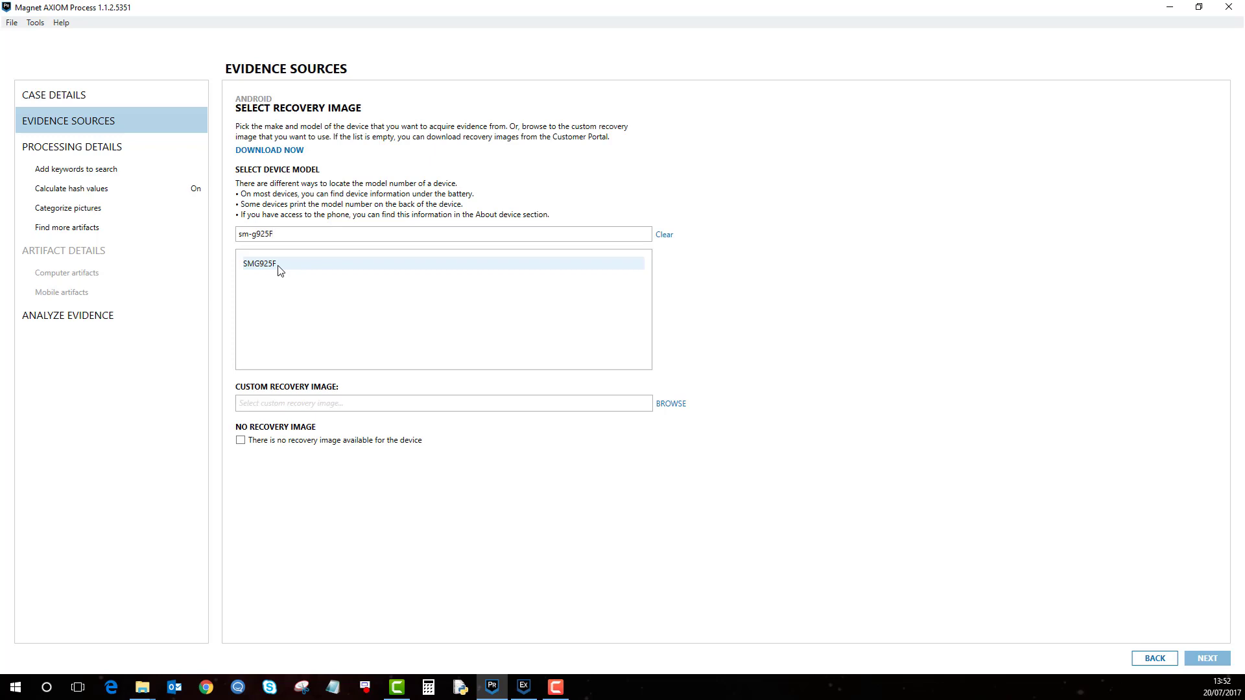
{"action": "mouse_move", "coordinate": [290, 266]}
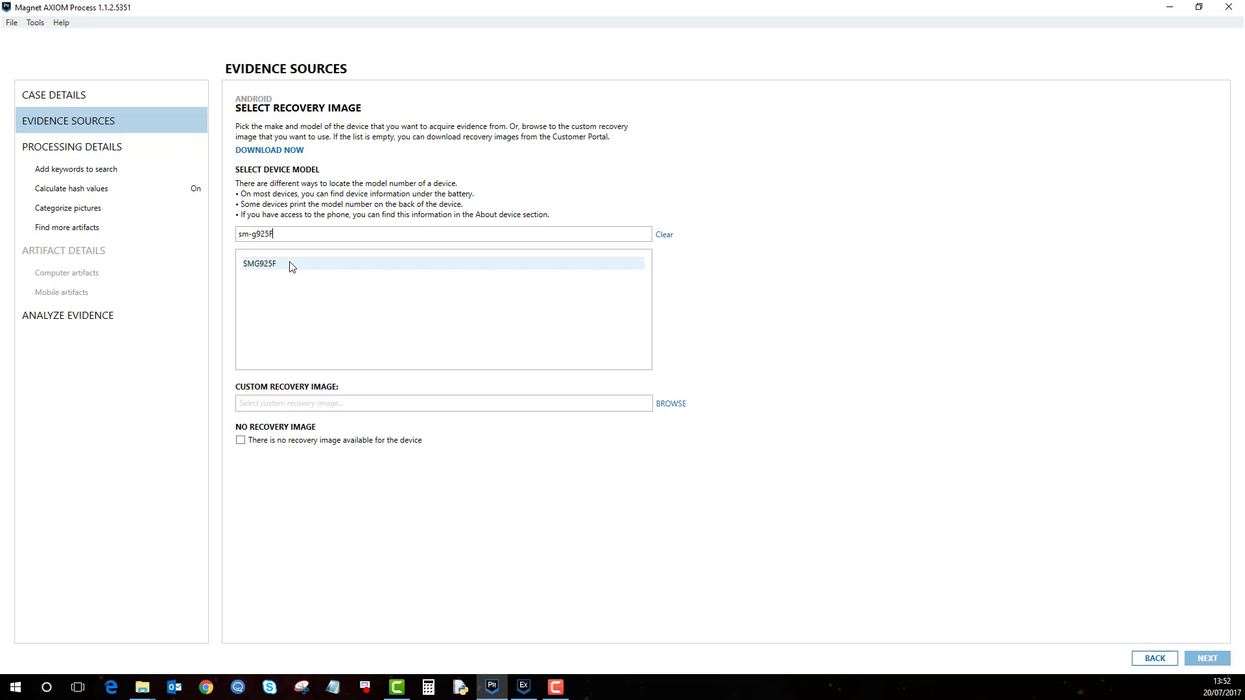
{"action": "mouse_move", "coordinate": [480, 238]}
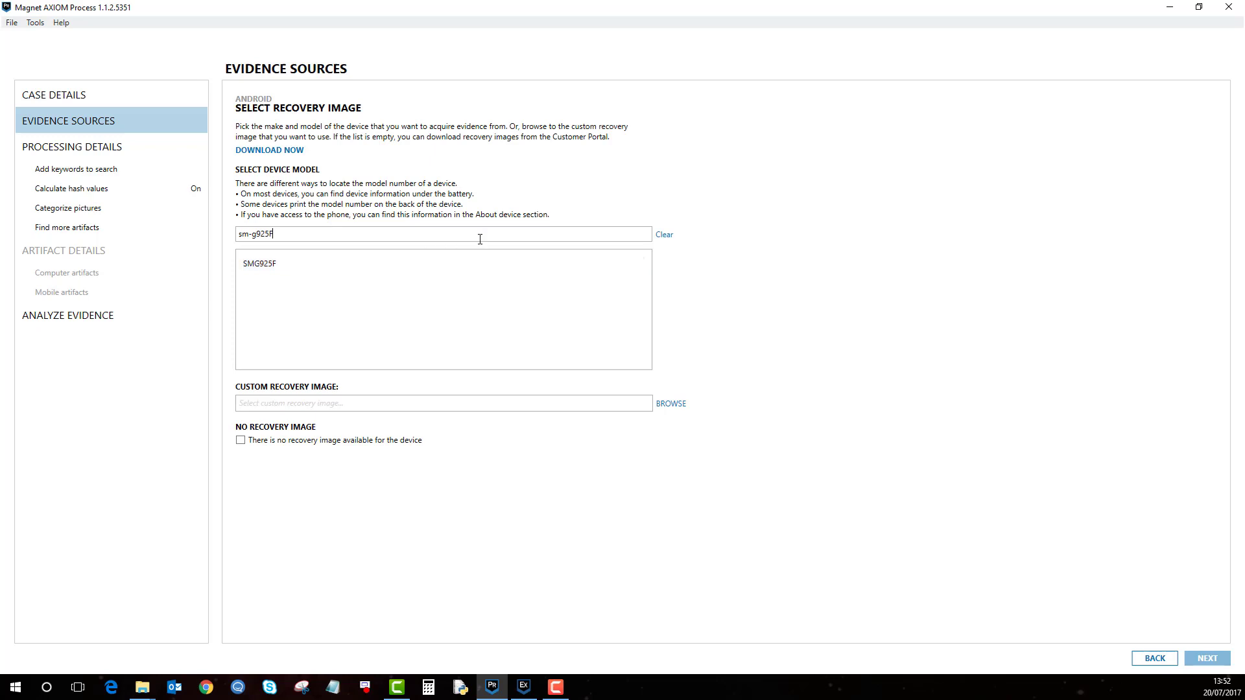
{"action": "mouse_move", "coordinate": [583, 147]}
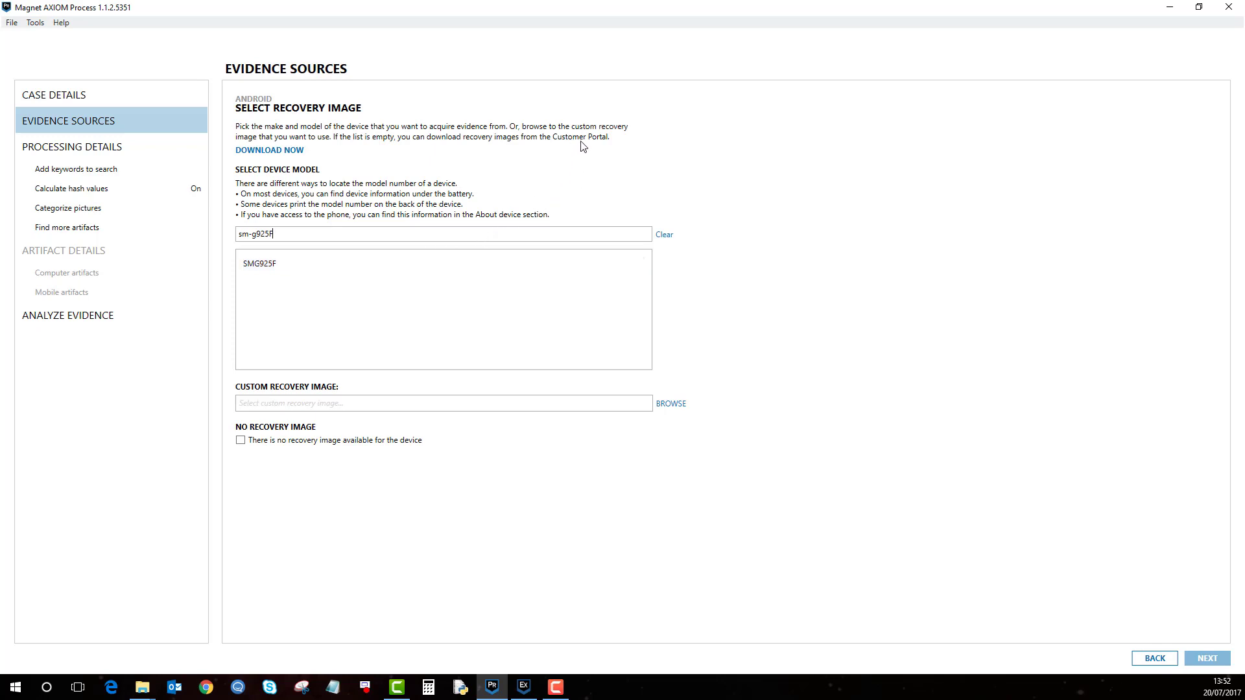
{"action": "mouse_move", "coordinate": [533, 234]}
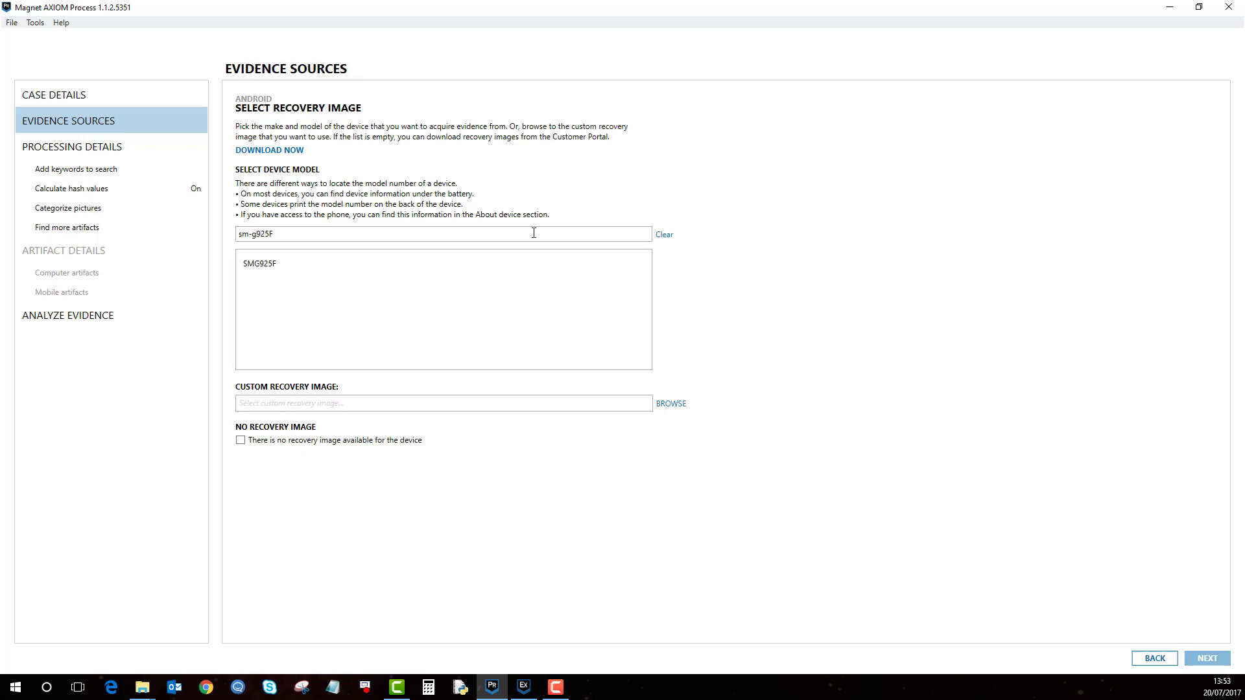
{"action": "mouse_move", "coordinate": [974, 432]}
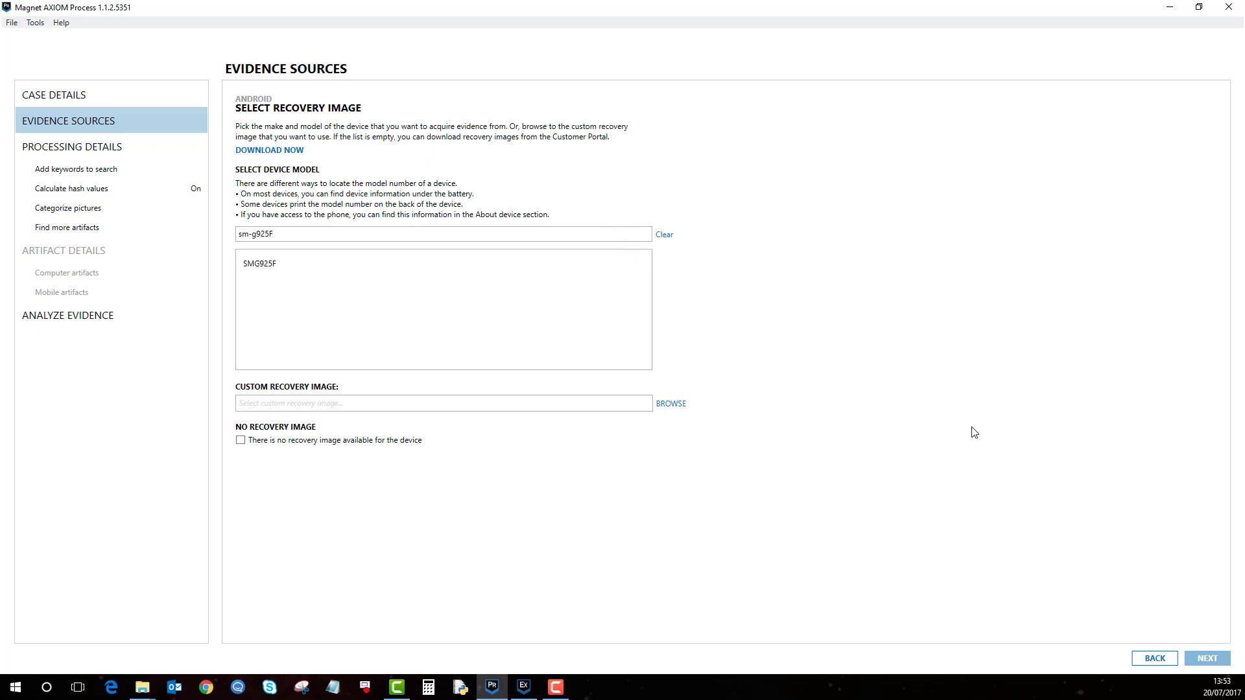
{"action": "mouse_move", "coordinate": [300, 104]}
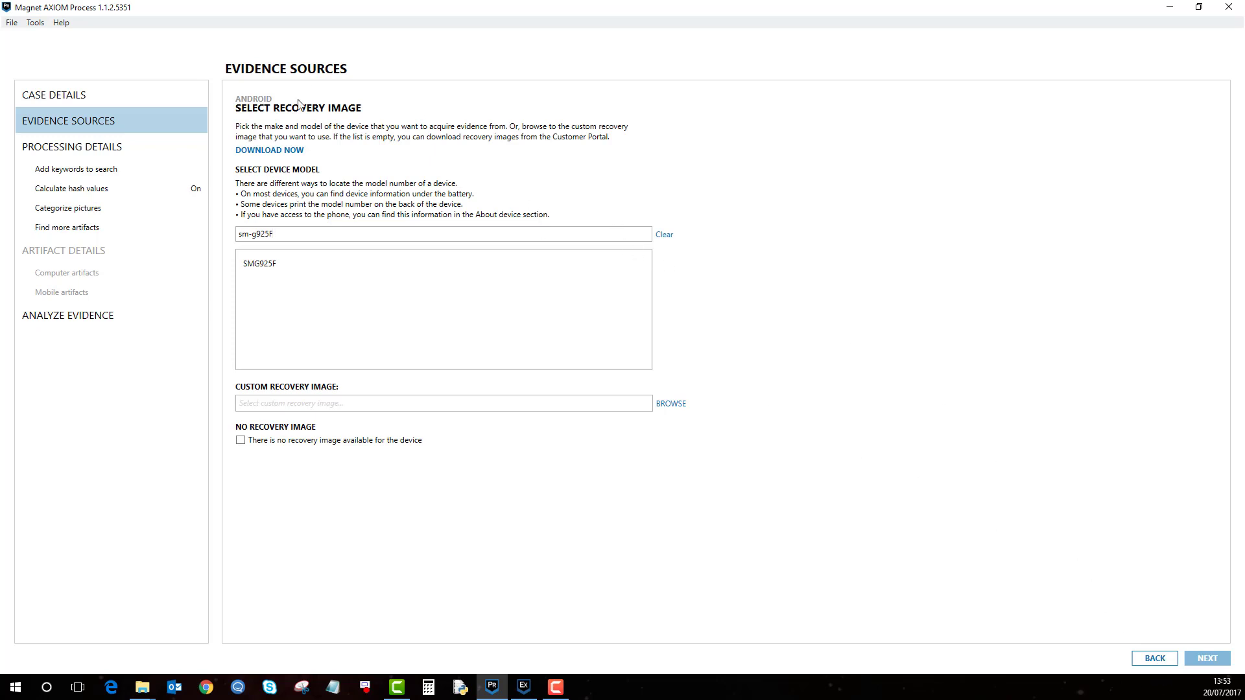
{"action": "mouse_move", "coordinate": [325, 141]}
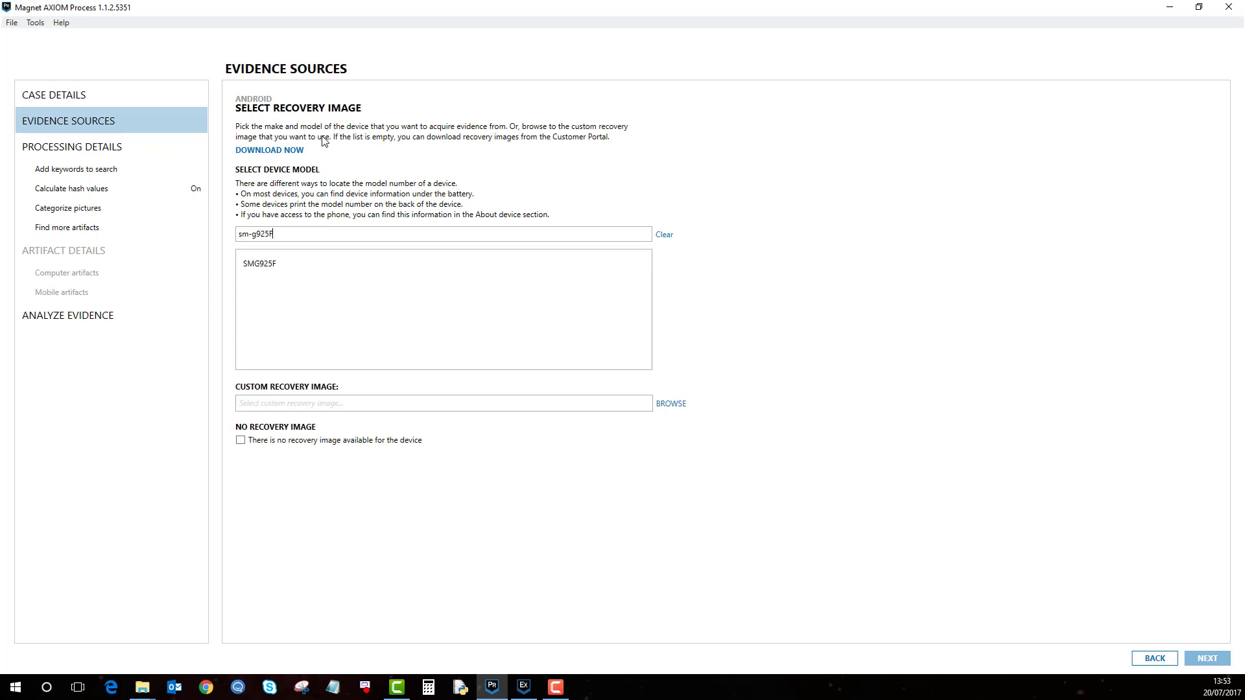
{"action": "mouse_move", "coordinate": [370, 162]}
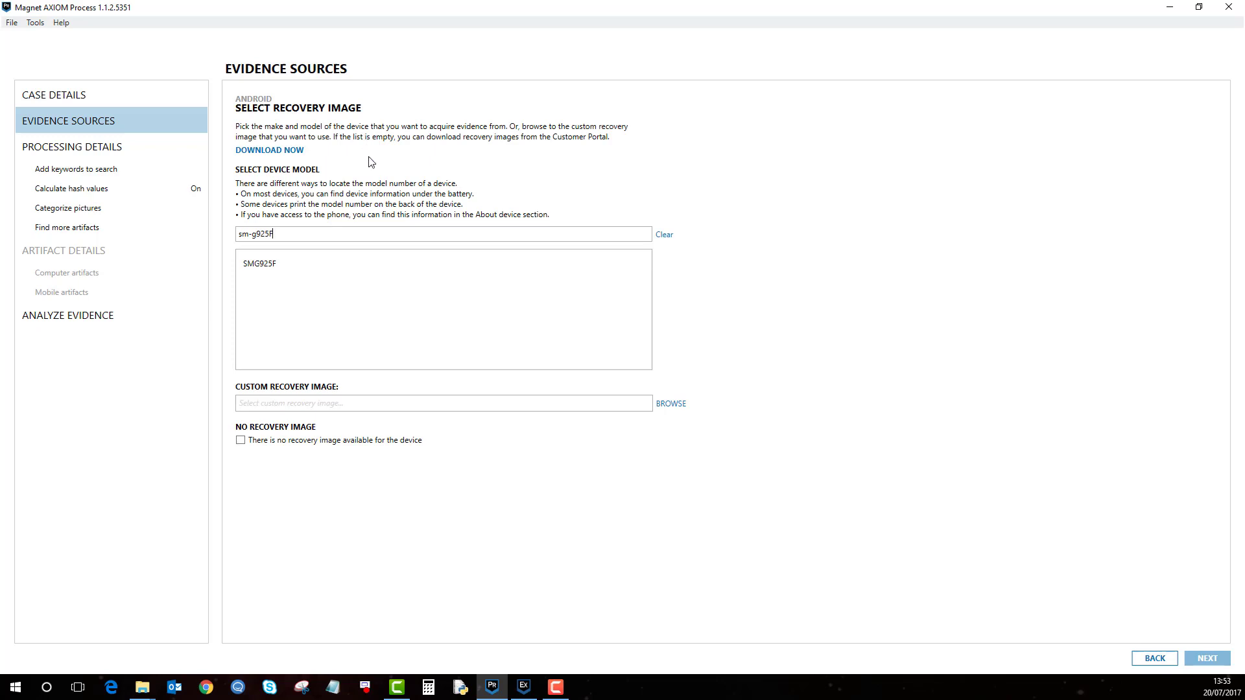
{"action": "mouse_move", "coordinate": [333, 232]}
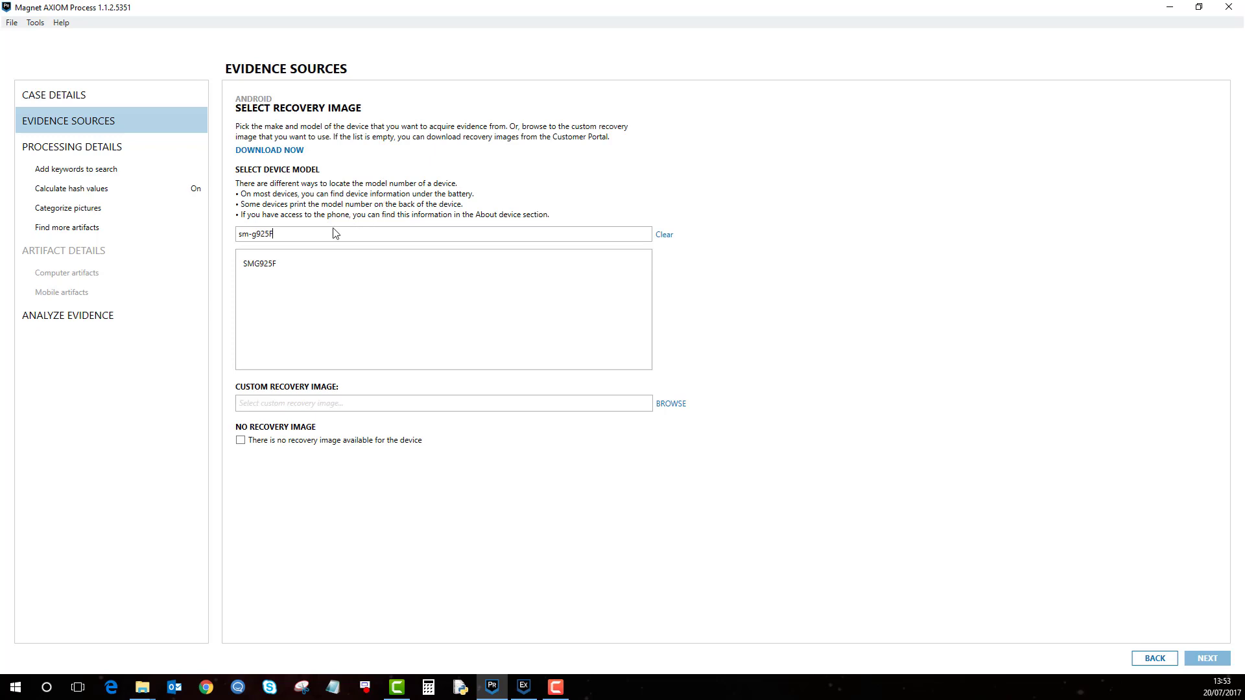
{"action": "mouse_move", "coordinate": [335, 239]}
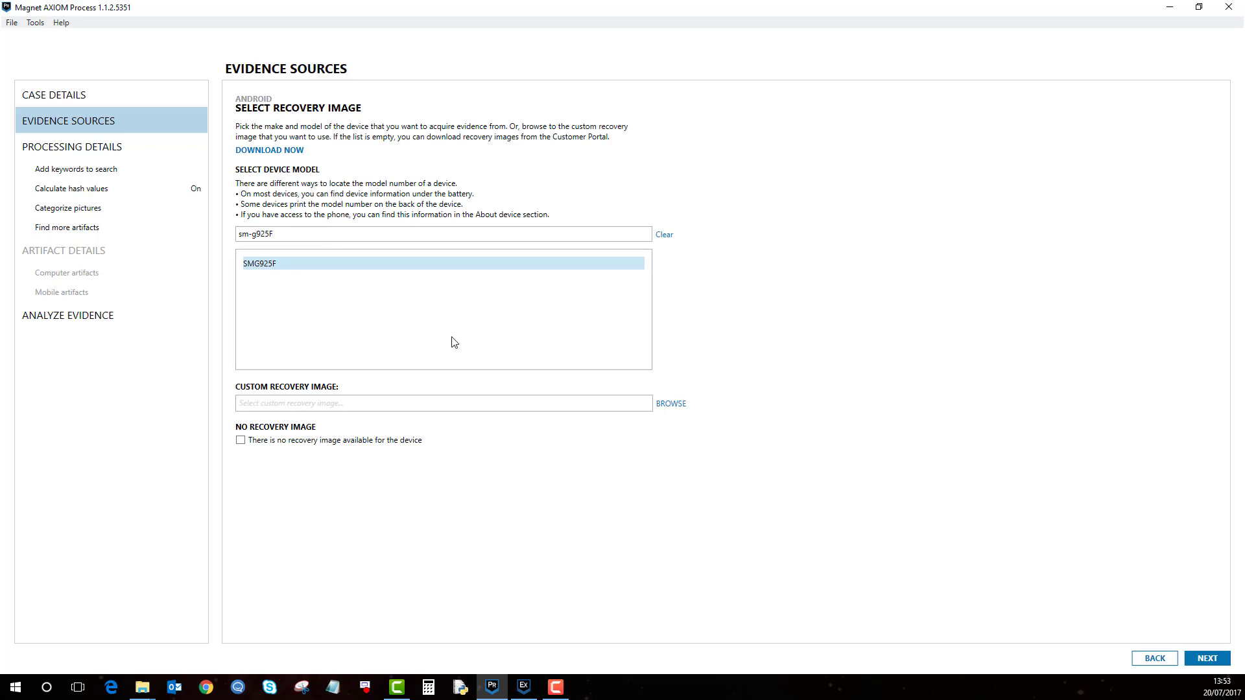
{"action": "mouse_move", "coordinate": [513, 335]}
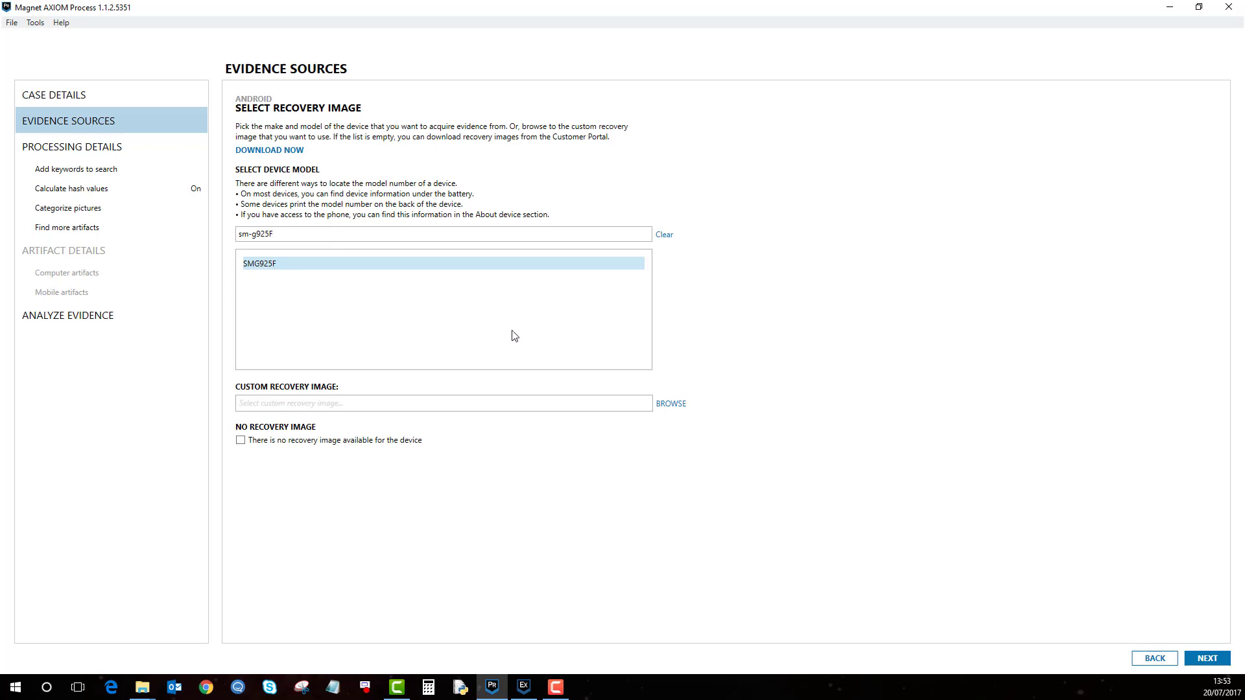
{"action": "mouse_move", "coordinate": [965, 268]}
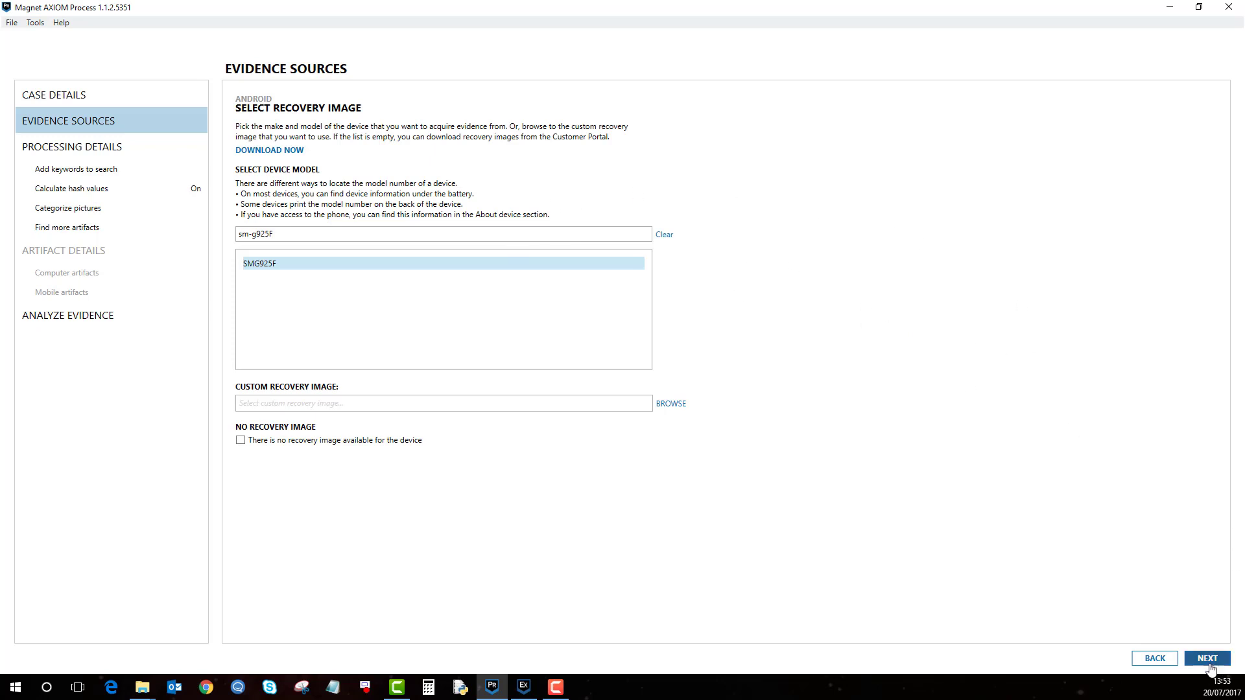
{"action": "mouse_move", "coordinate": [848, 277]}
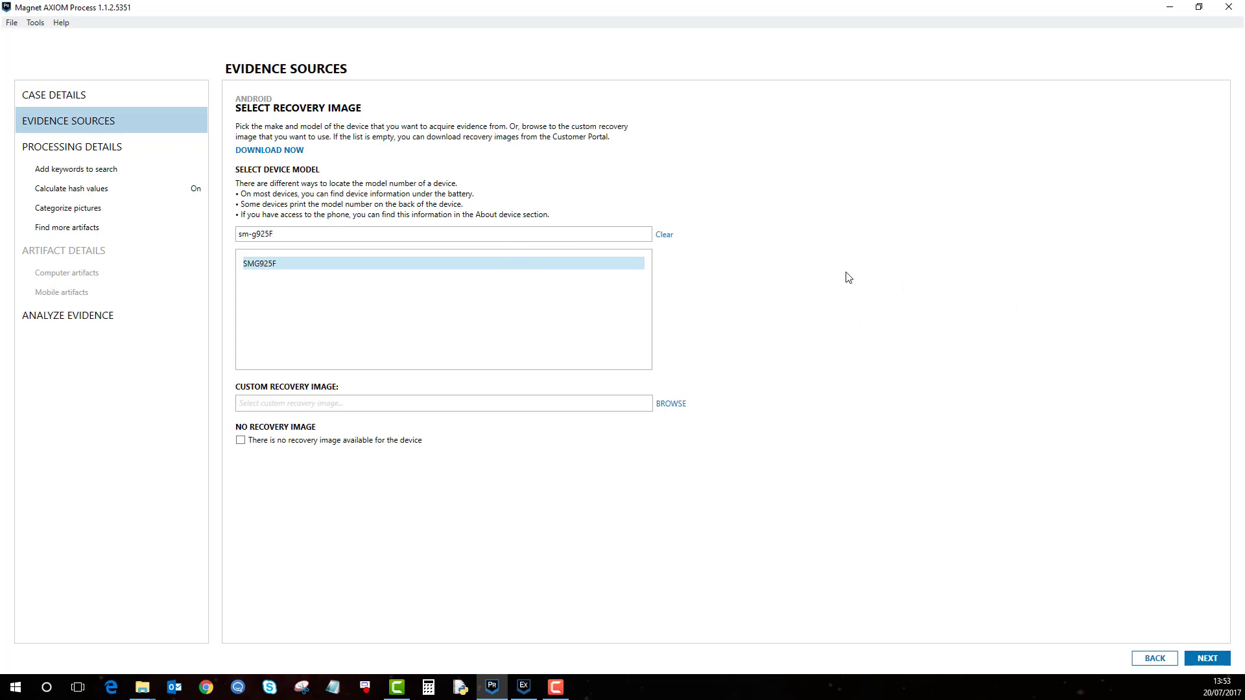
{"action": "mouse_move", "coordinate": [66, 296]}
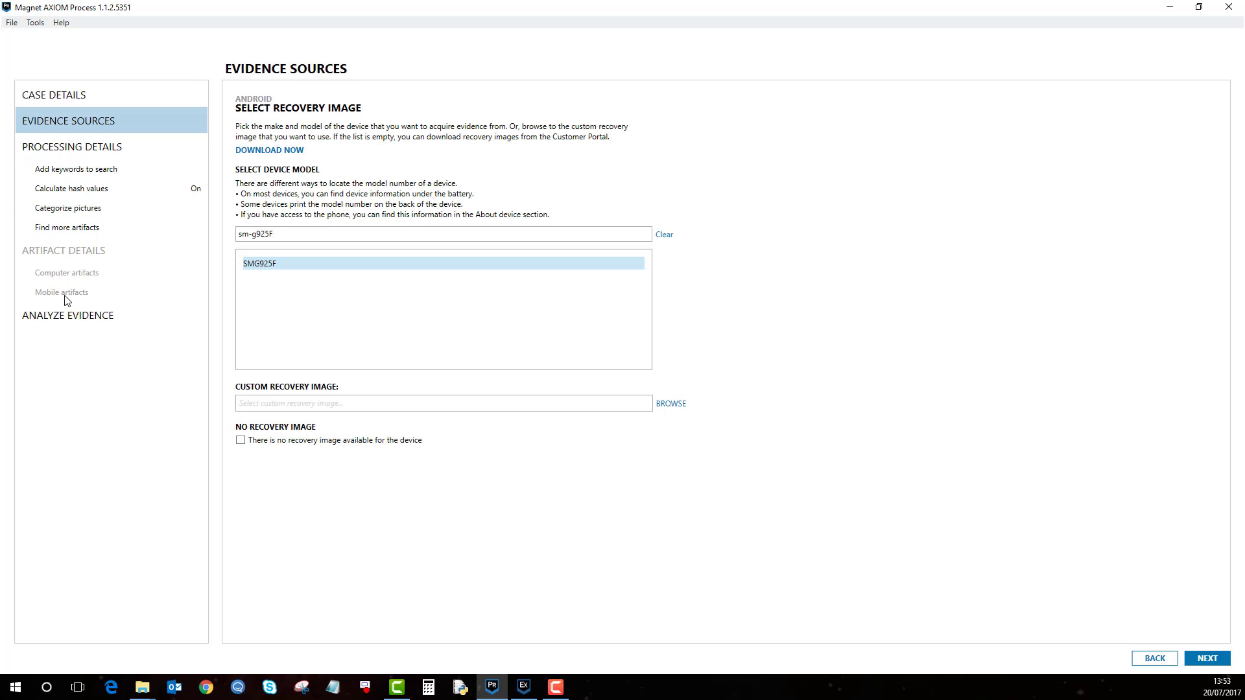
{"action": "mouse_move", "coordinate": [89, 298]}
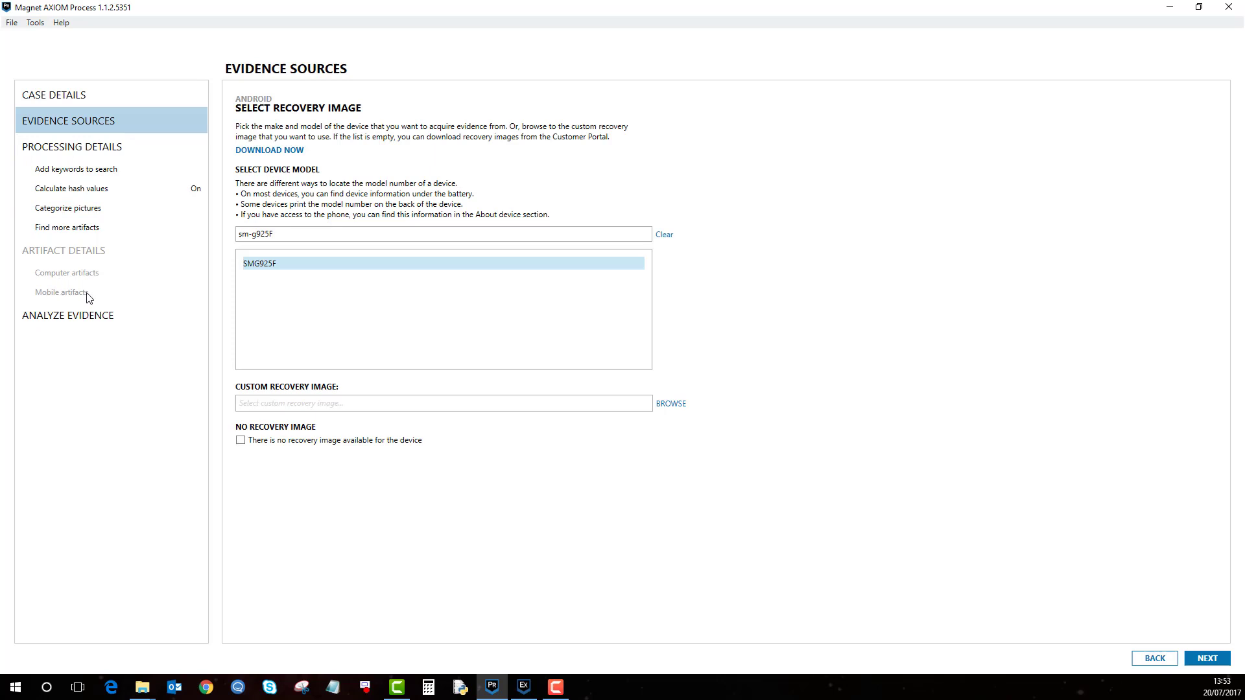
{"action": "mouse_move", "coordinate": [94, 294]}
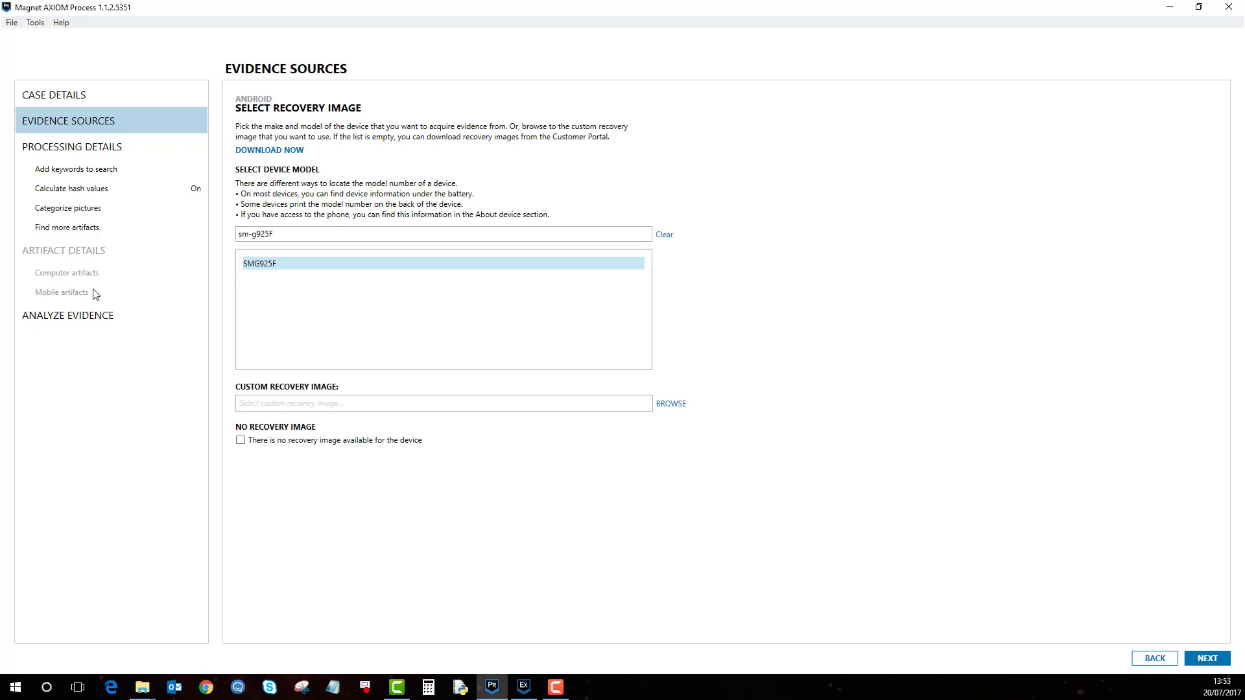
{"action": "mouse_move", "coordinate": [433, 310]}
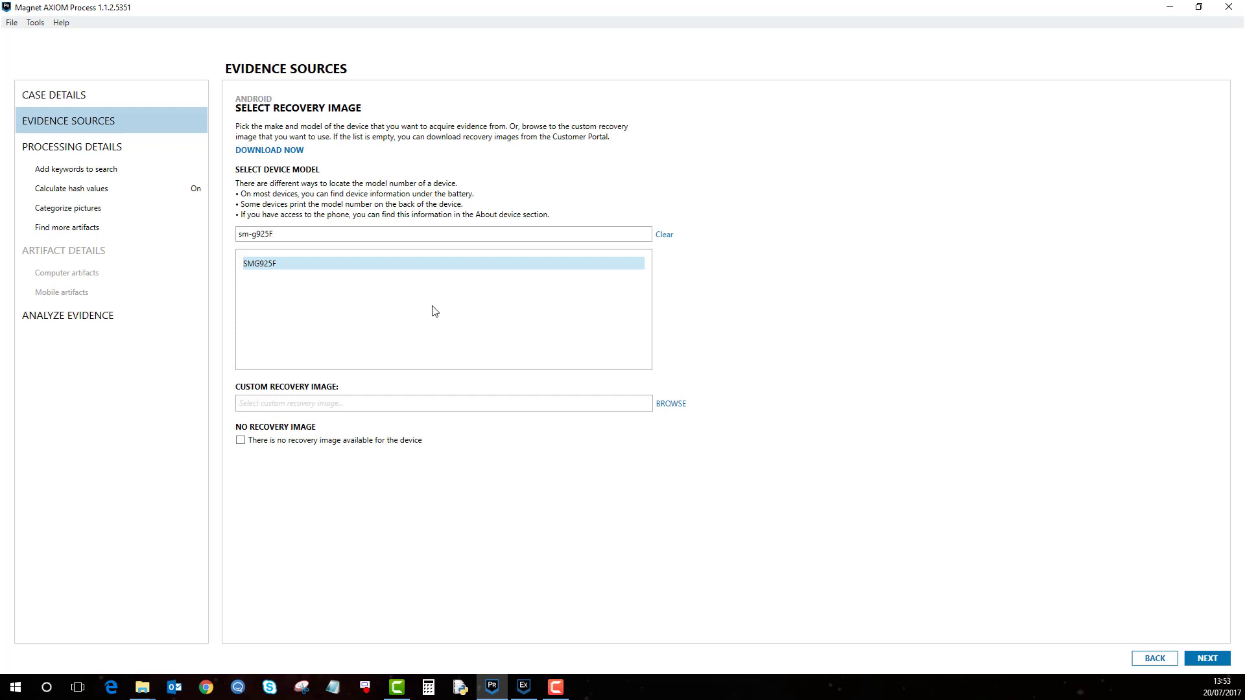